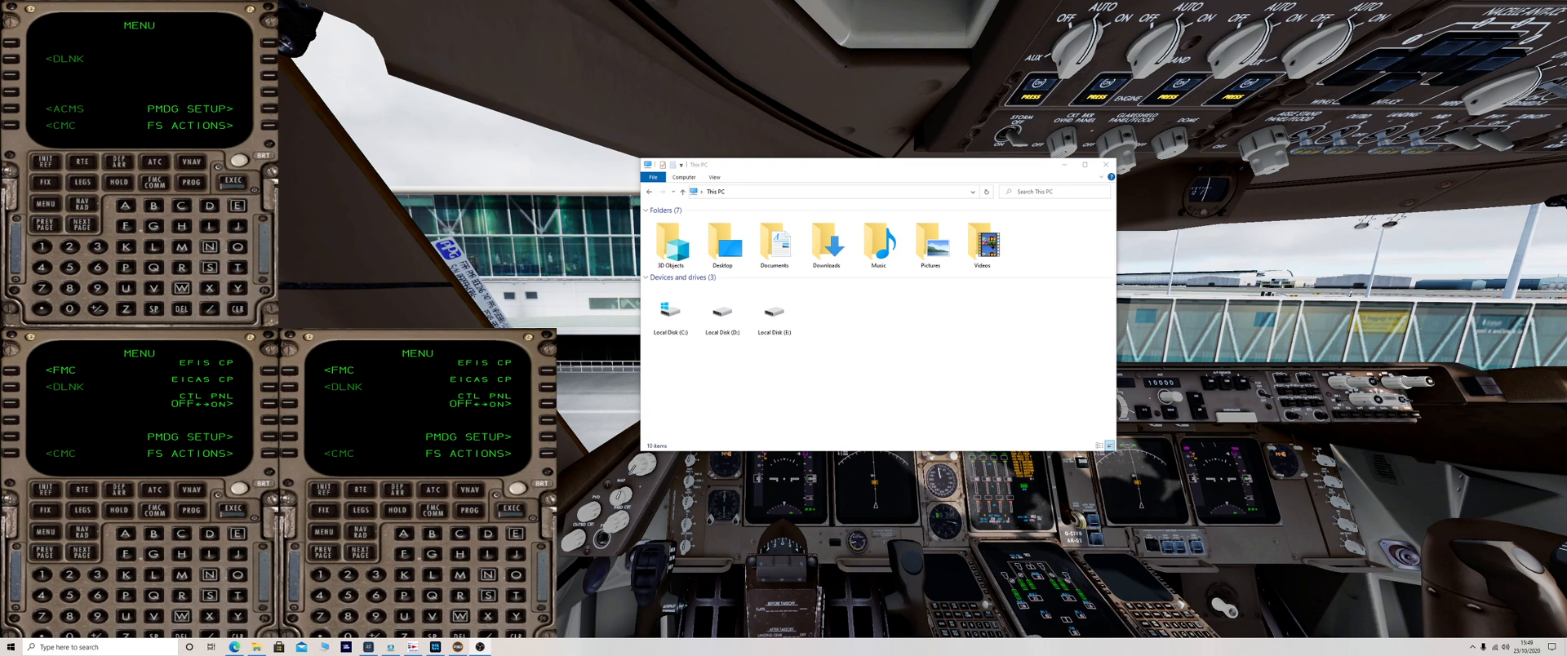
mouse_move(986, 339)
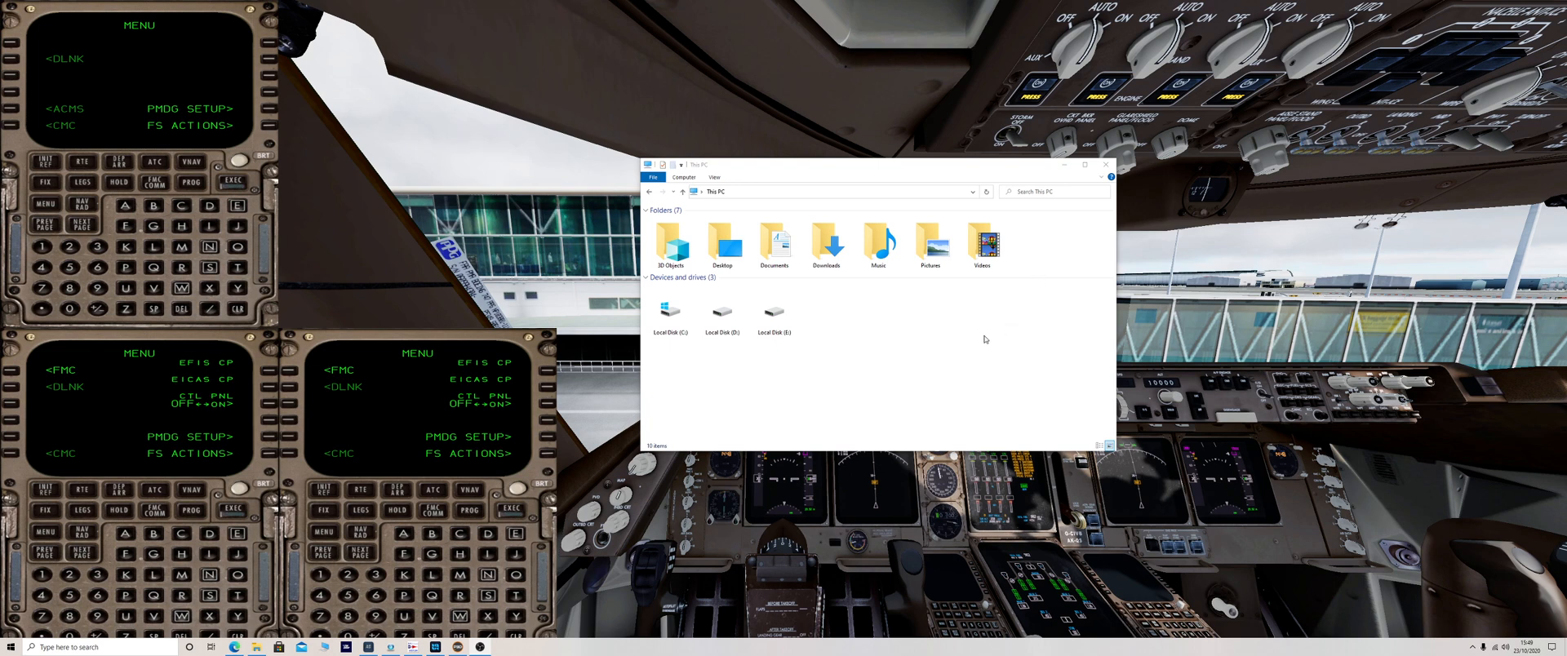
mouse_move(747, 381)
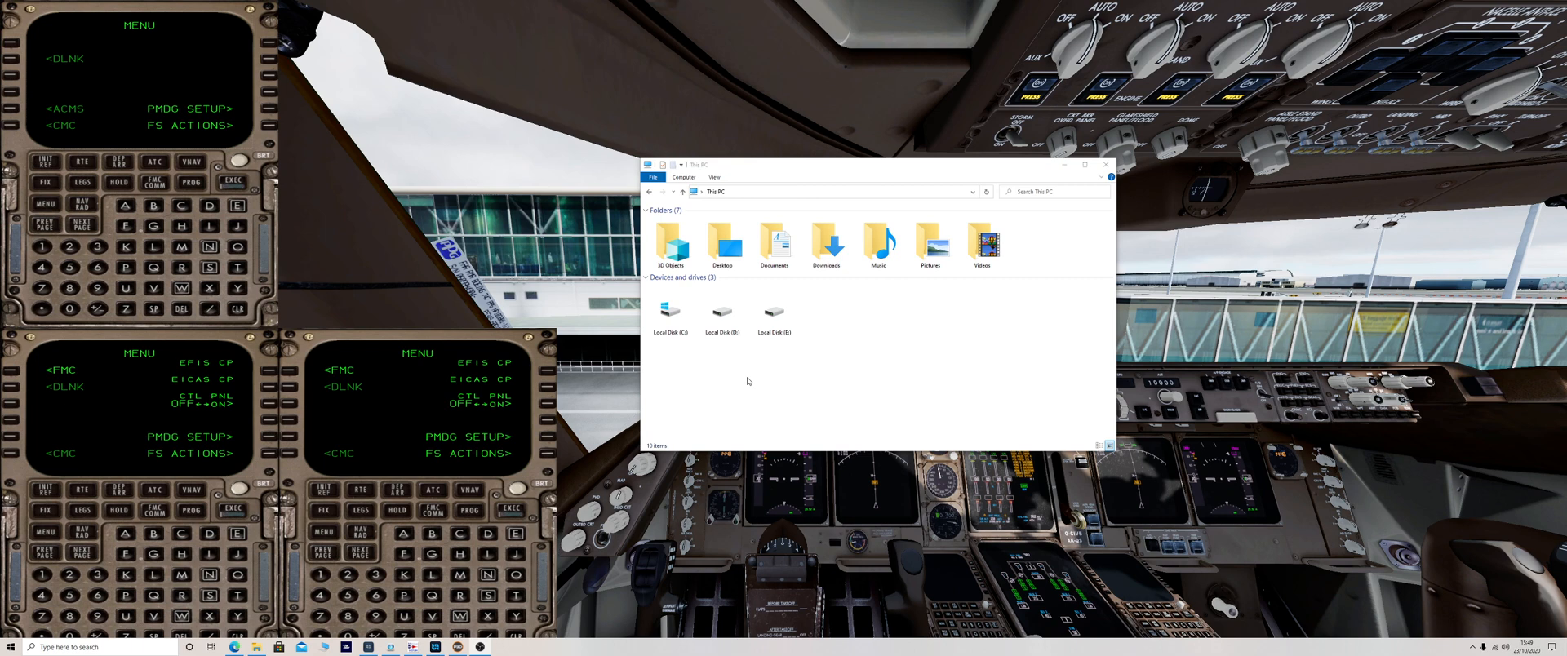
mouse_move(725, 349)
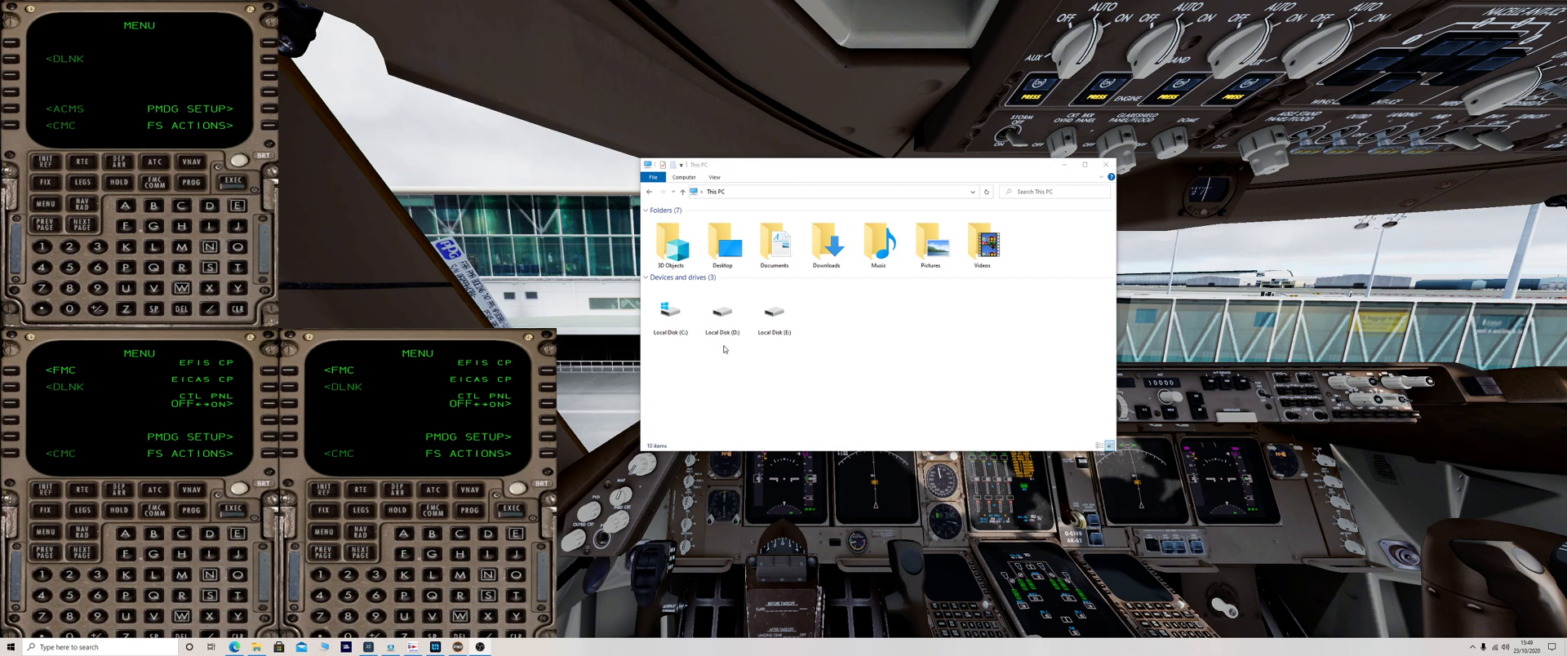
- Navigate into D:\Program Files\Lockheed Martin\Prepar3D v5 in File Explorer
left_click(721, 314)
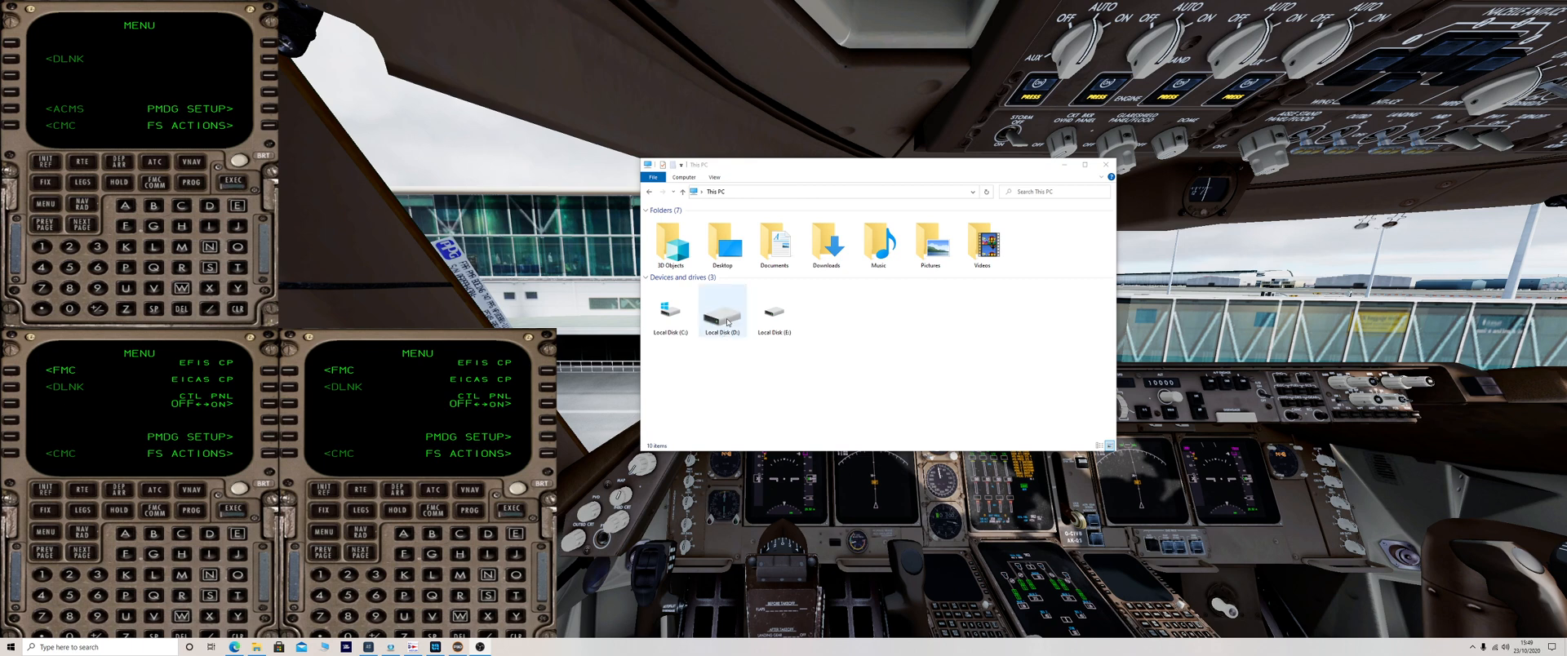
double_click(722, 308)
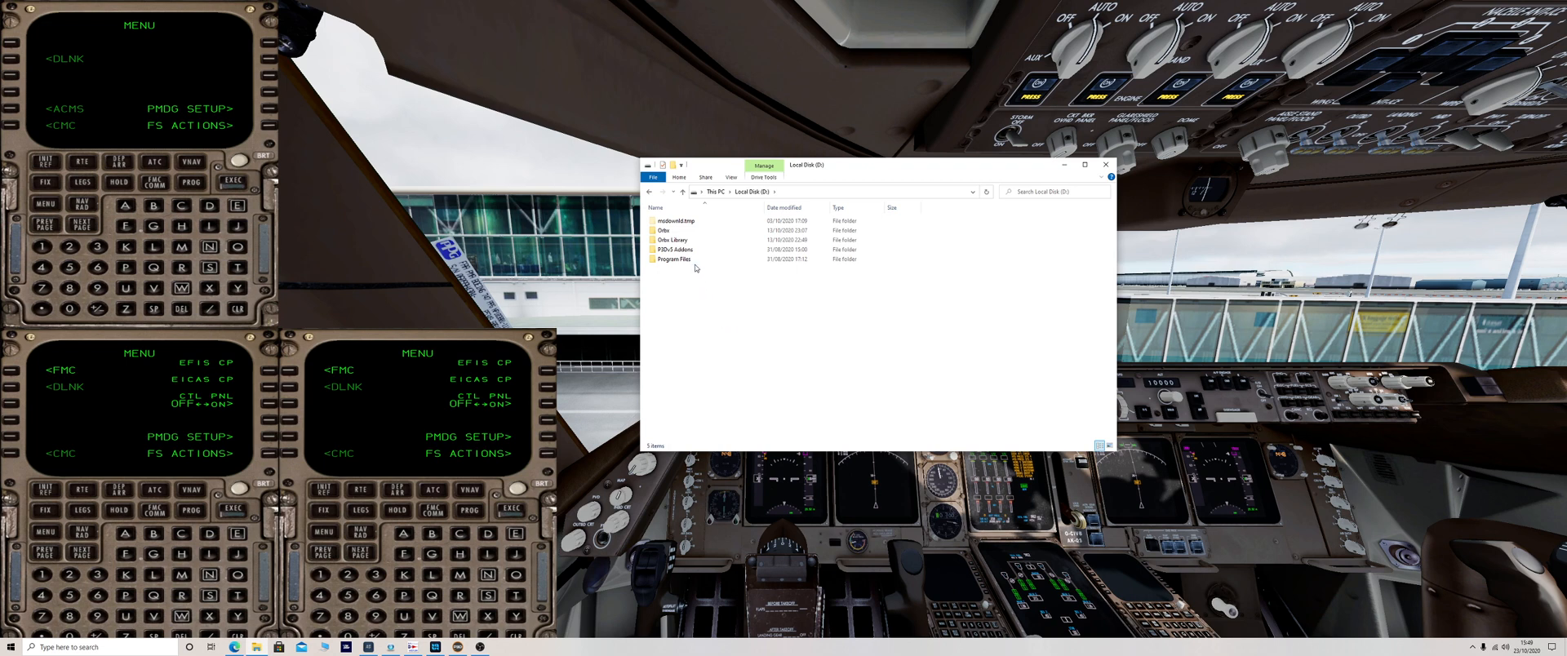
left_click(672, 260)
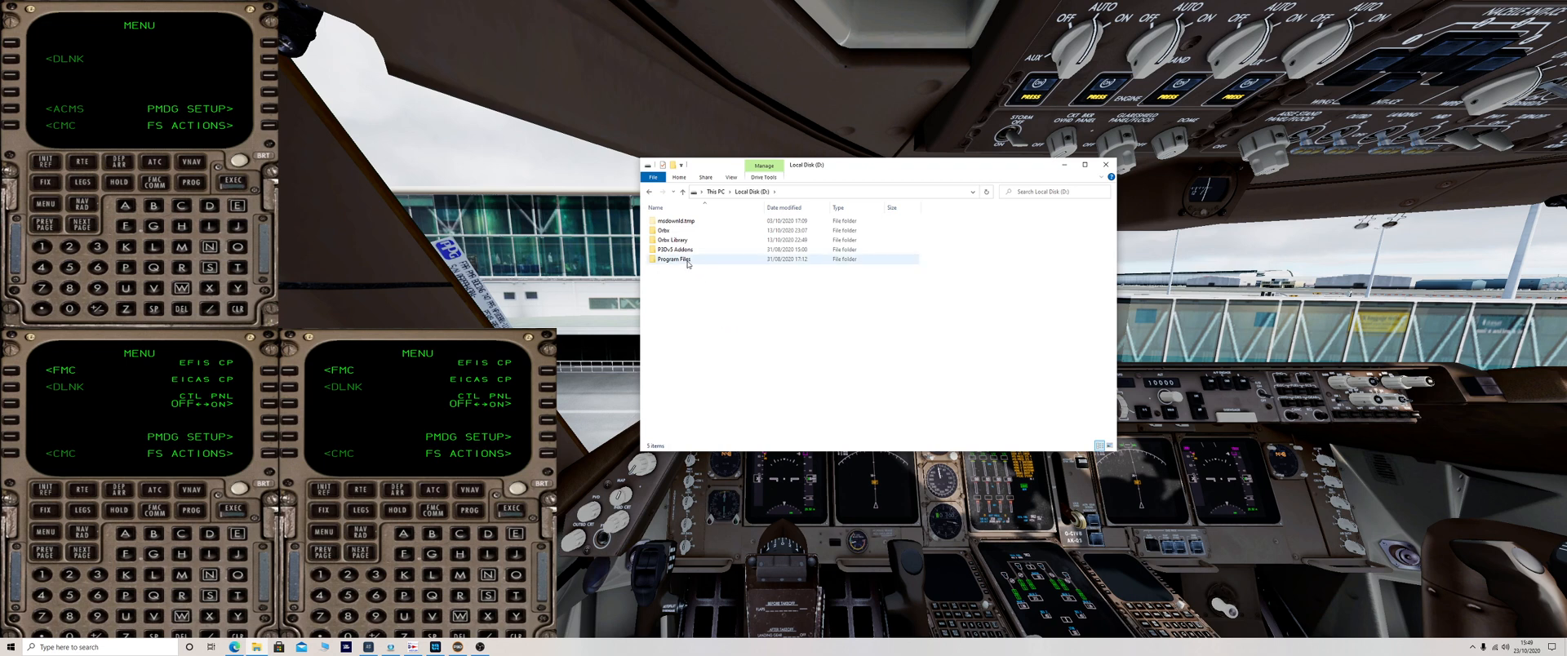
double_click(672, 258)
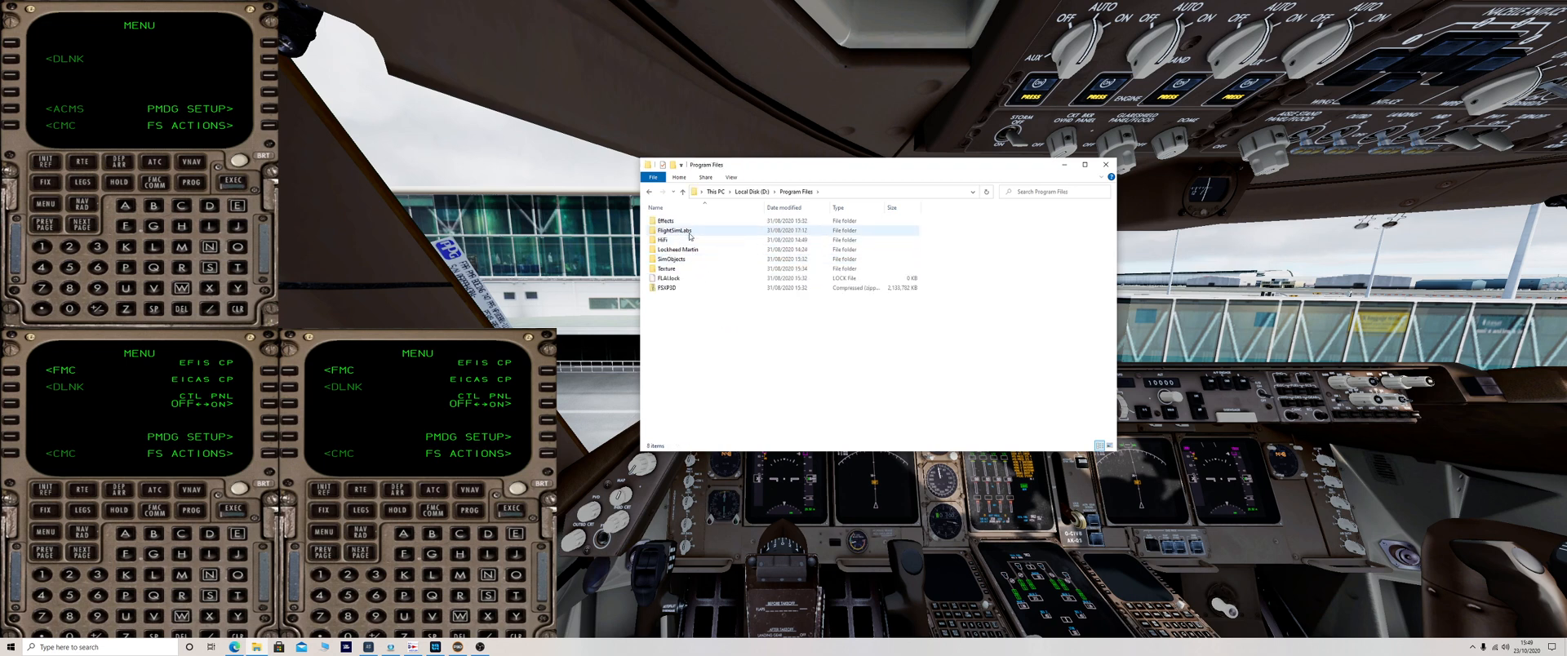
left_click(679, 249)
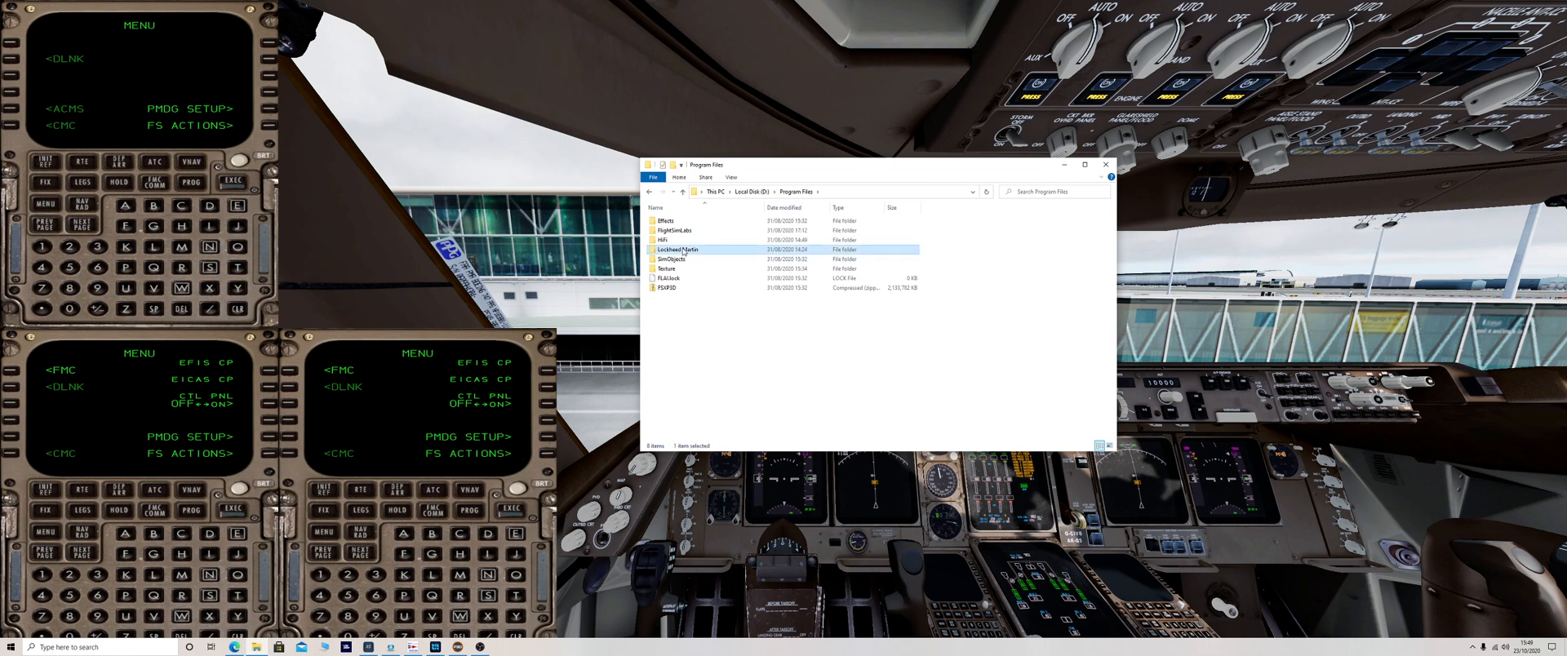
double_click(677, 250)
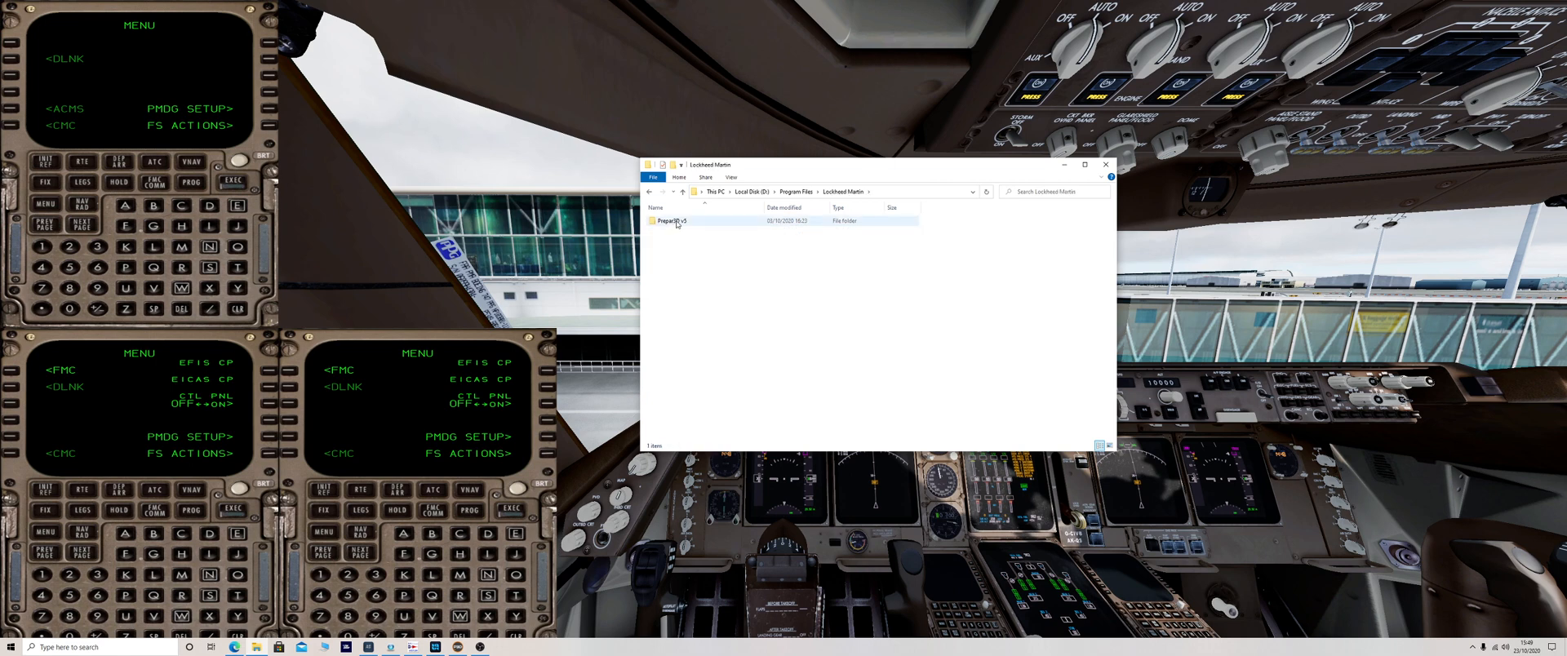
double_click(670, 221)
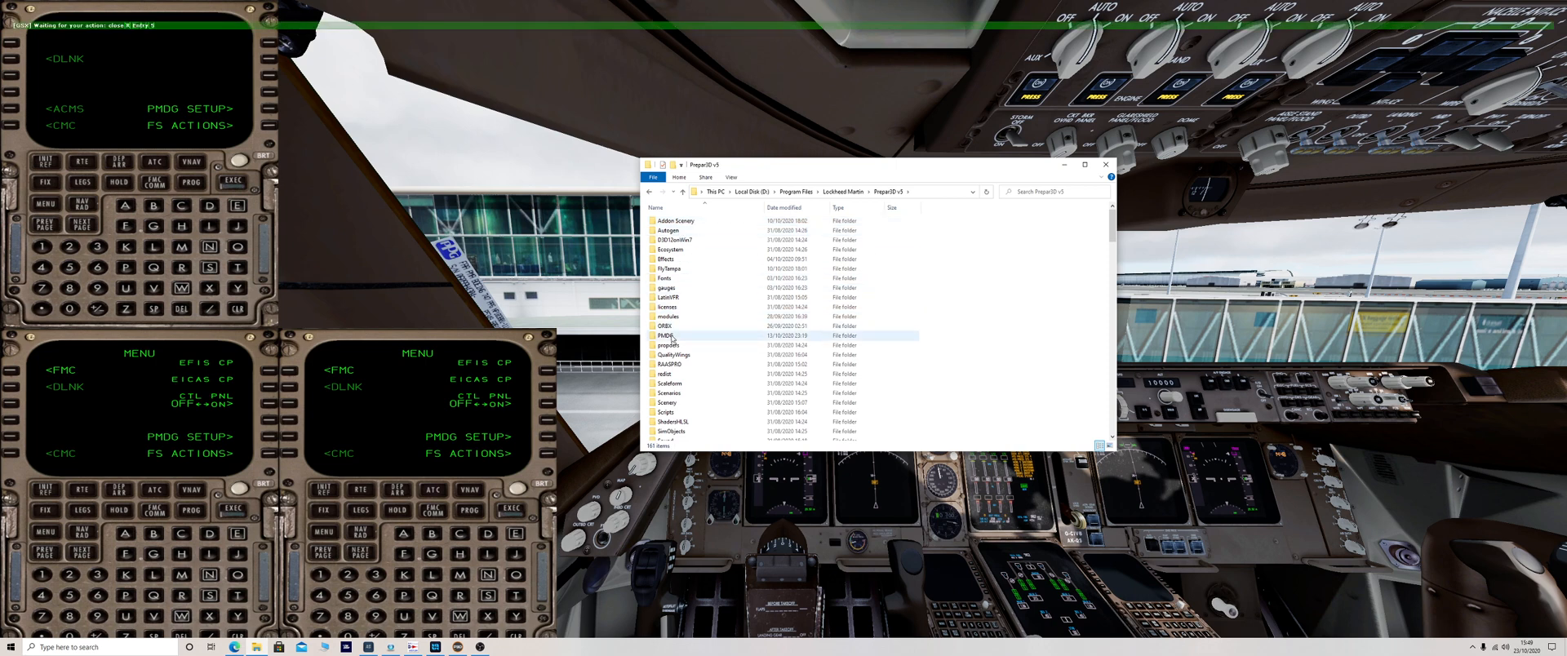
- Continue into PMDG\FLIGHTPLANS\747 to see the saved route files
double_click(666, 334)
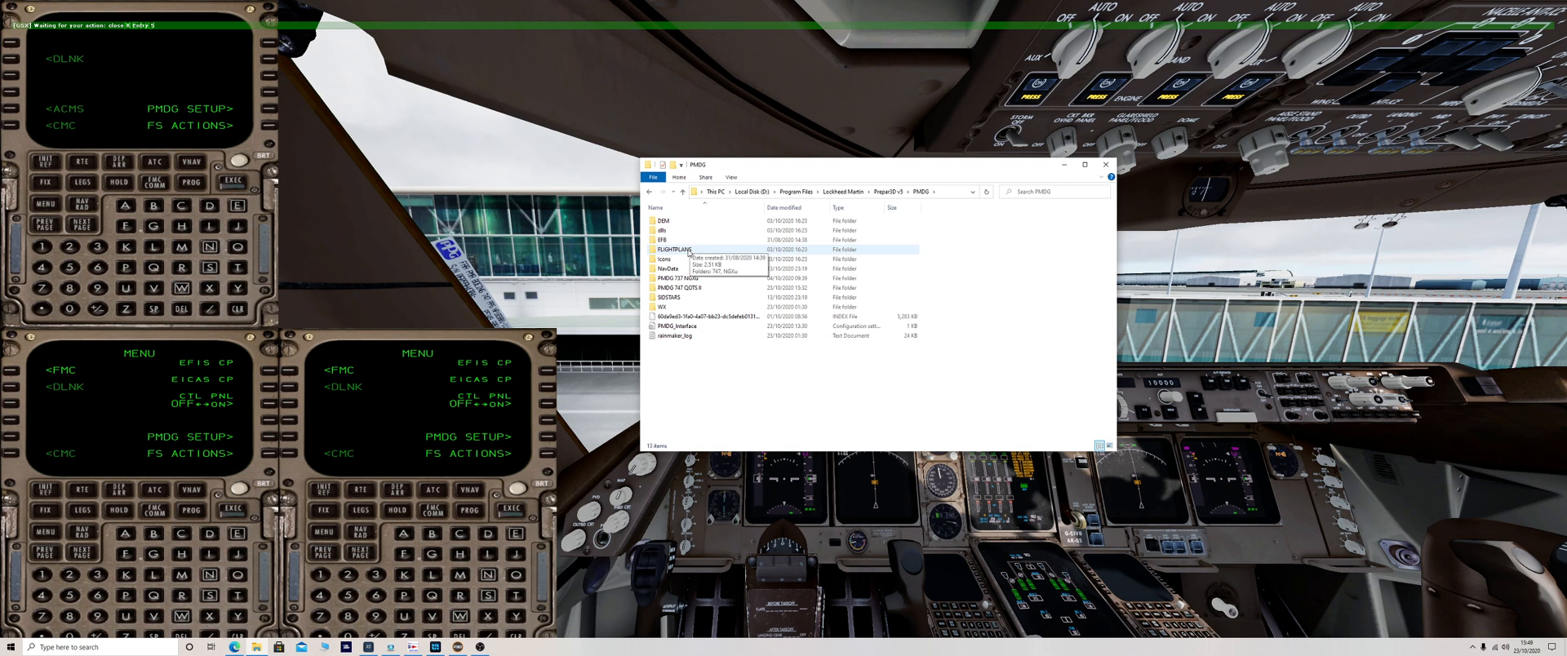
double_click(673, 248)
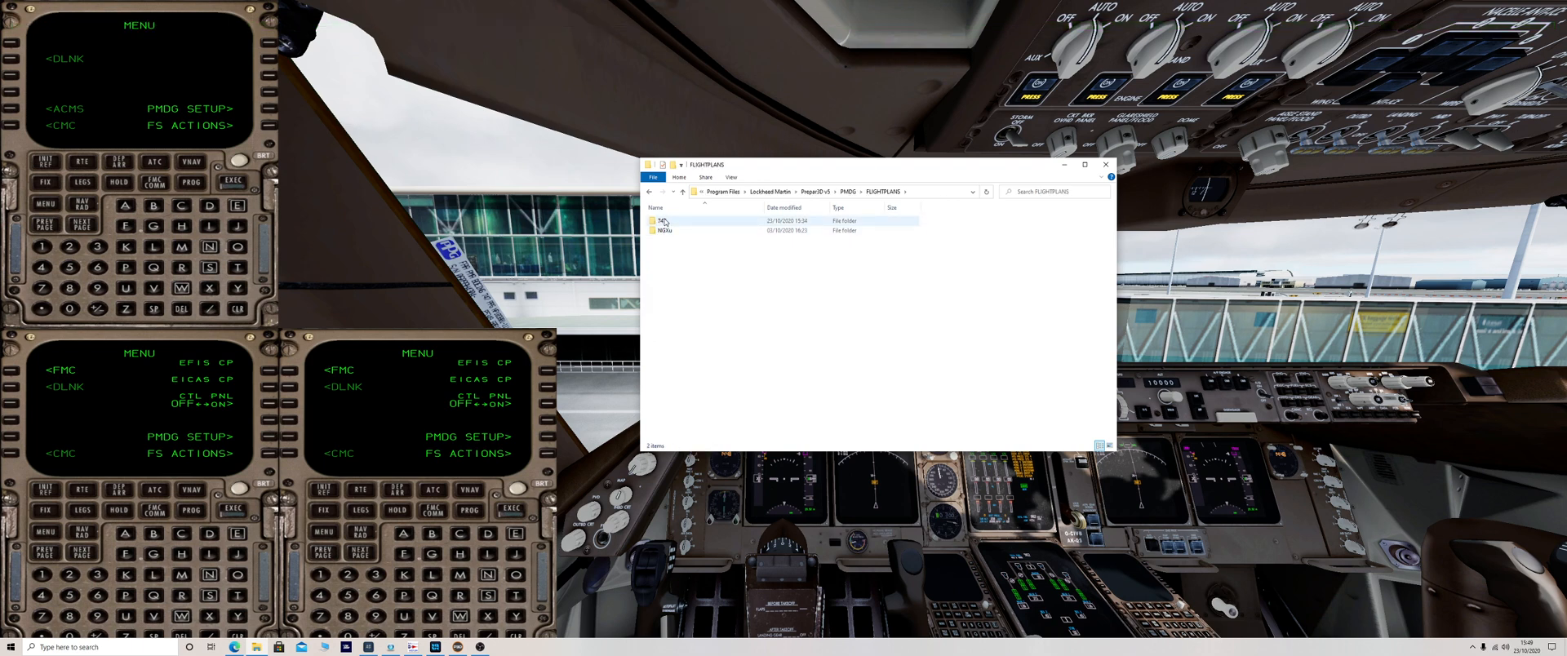
double_click(659, 220)
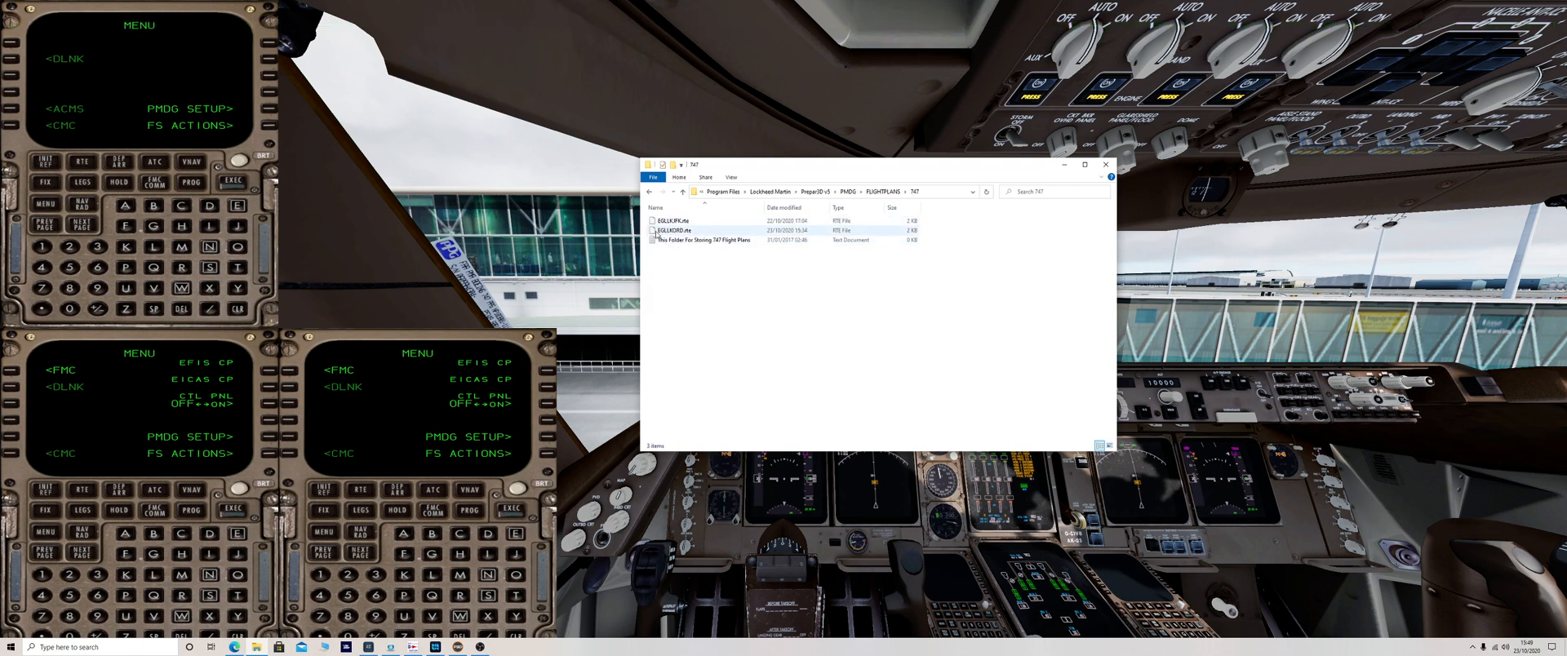
mouse_move(673, 231)
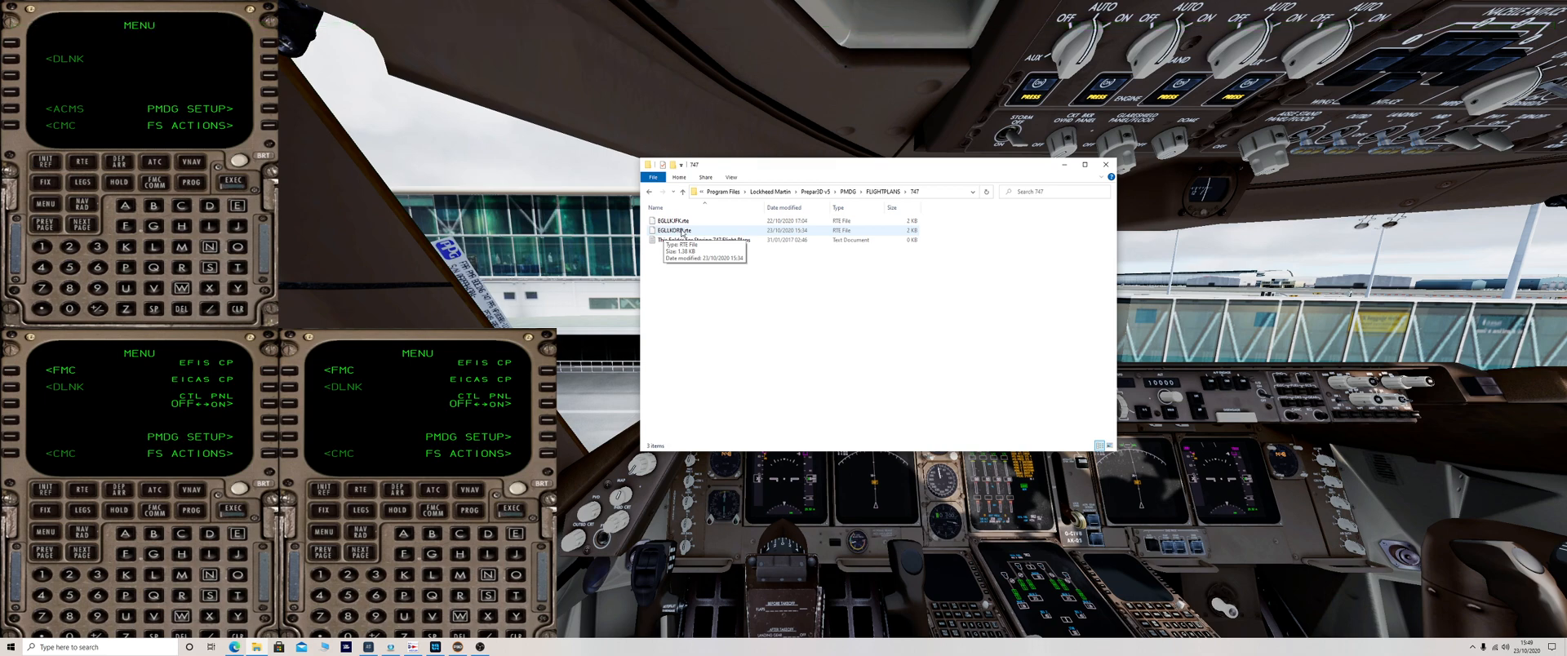
mouse_move(1098, 179)
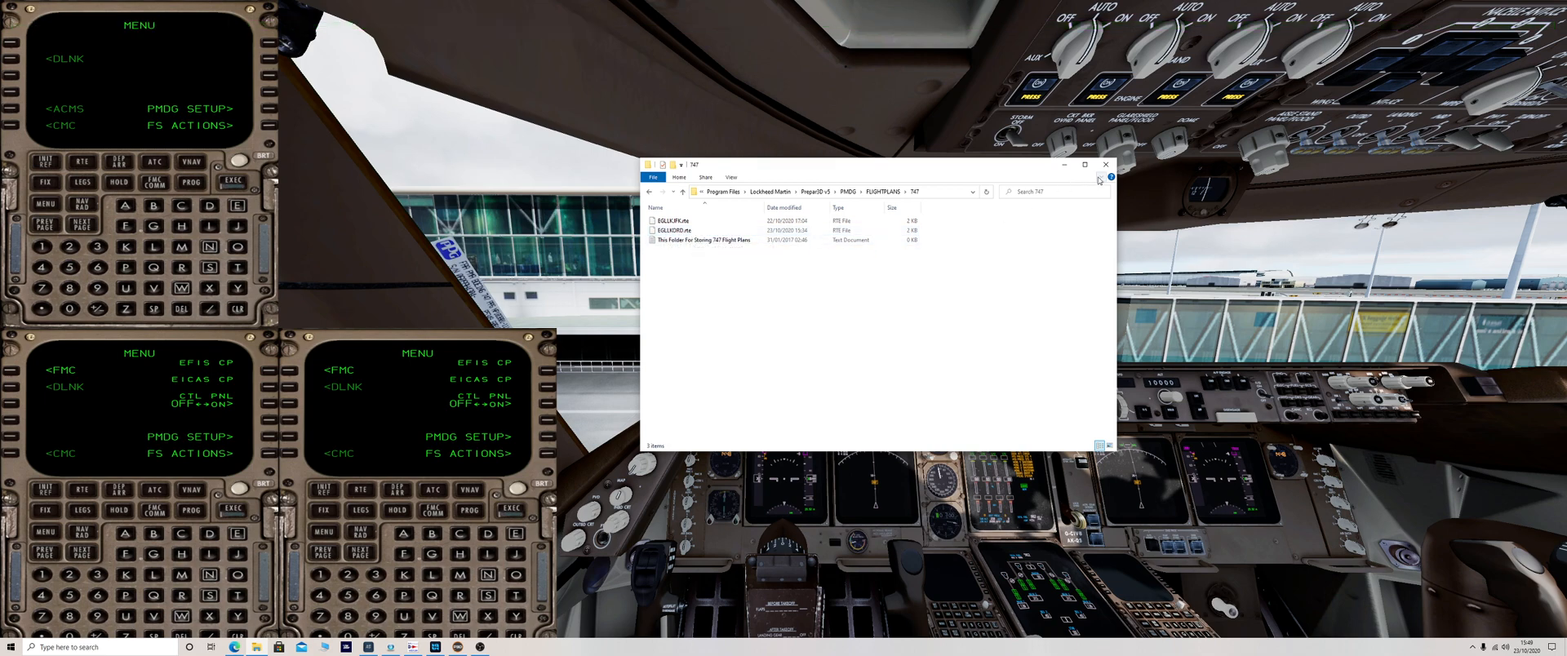
- Close the File Explorer window to return to the 747 cockpit
left_click(1104, 163)
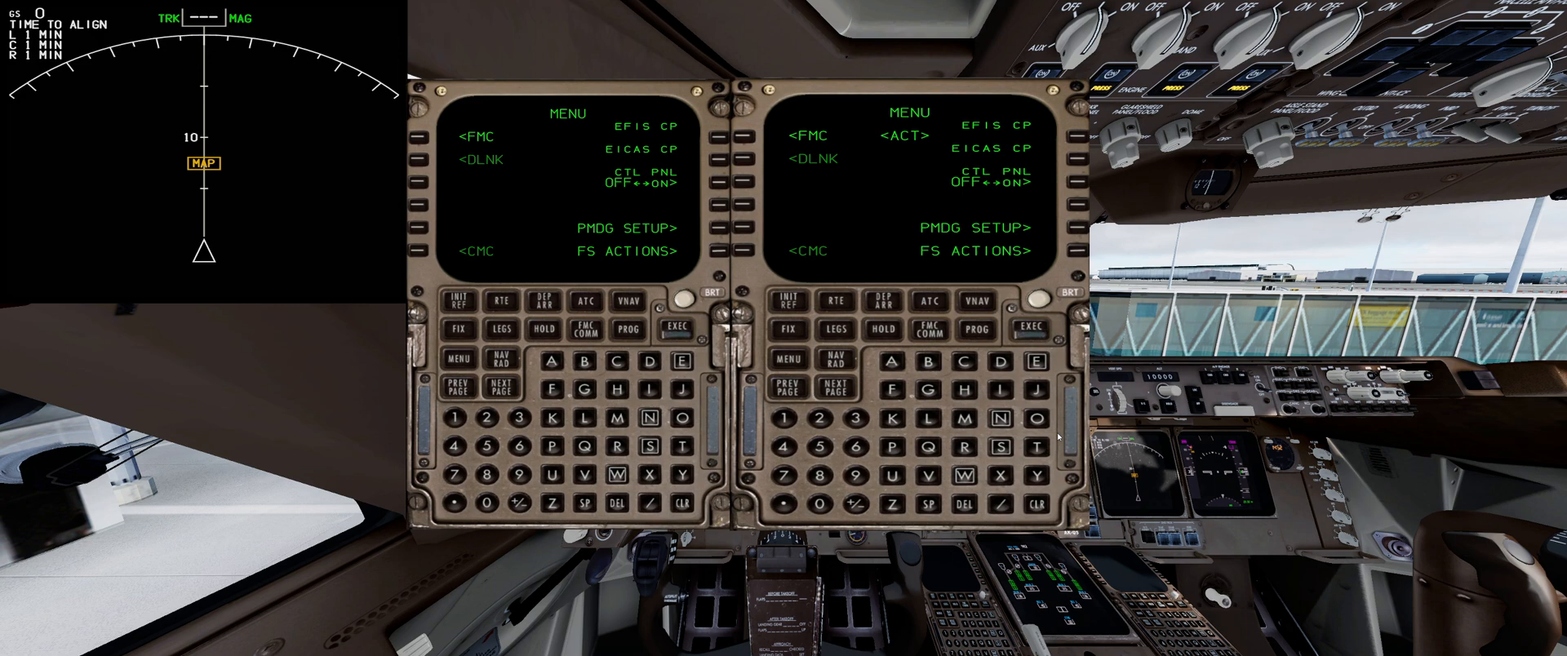
mouse_move(973, 276)
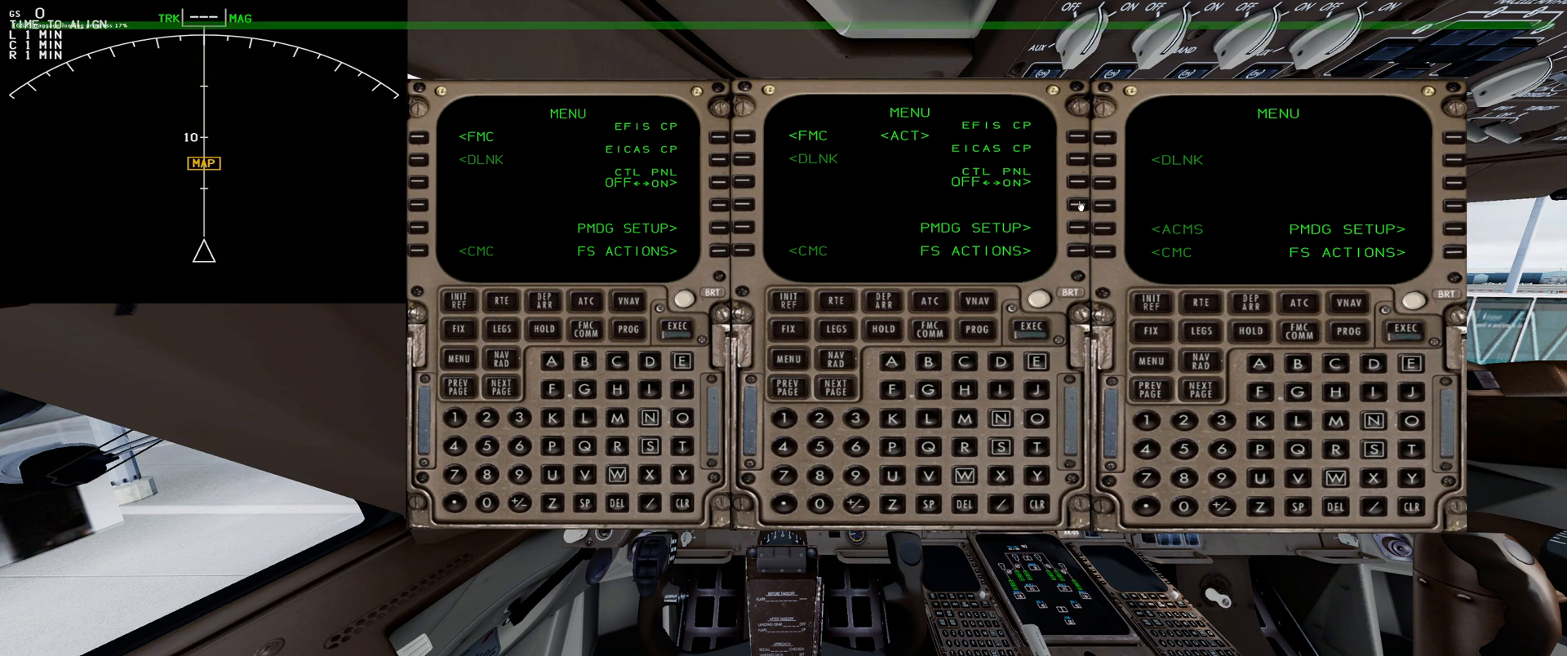
mouse_move(1213, 161)
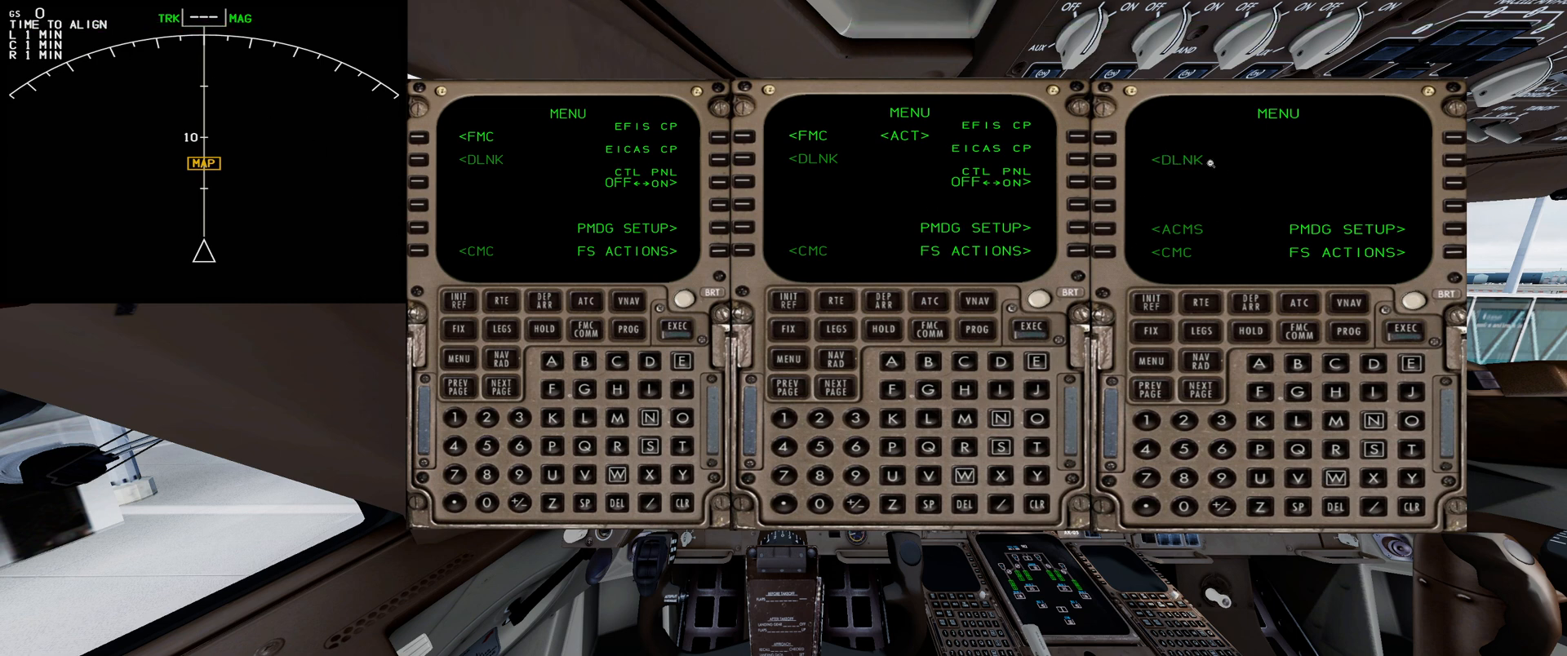
mouse_move(1204, 160)
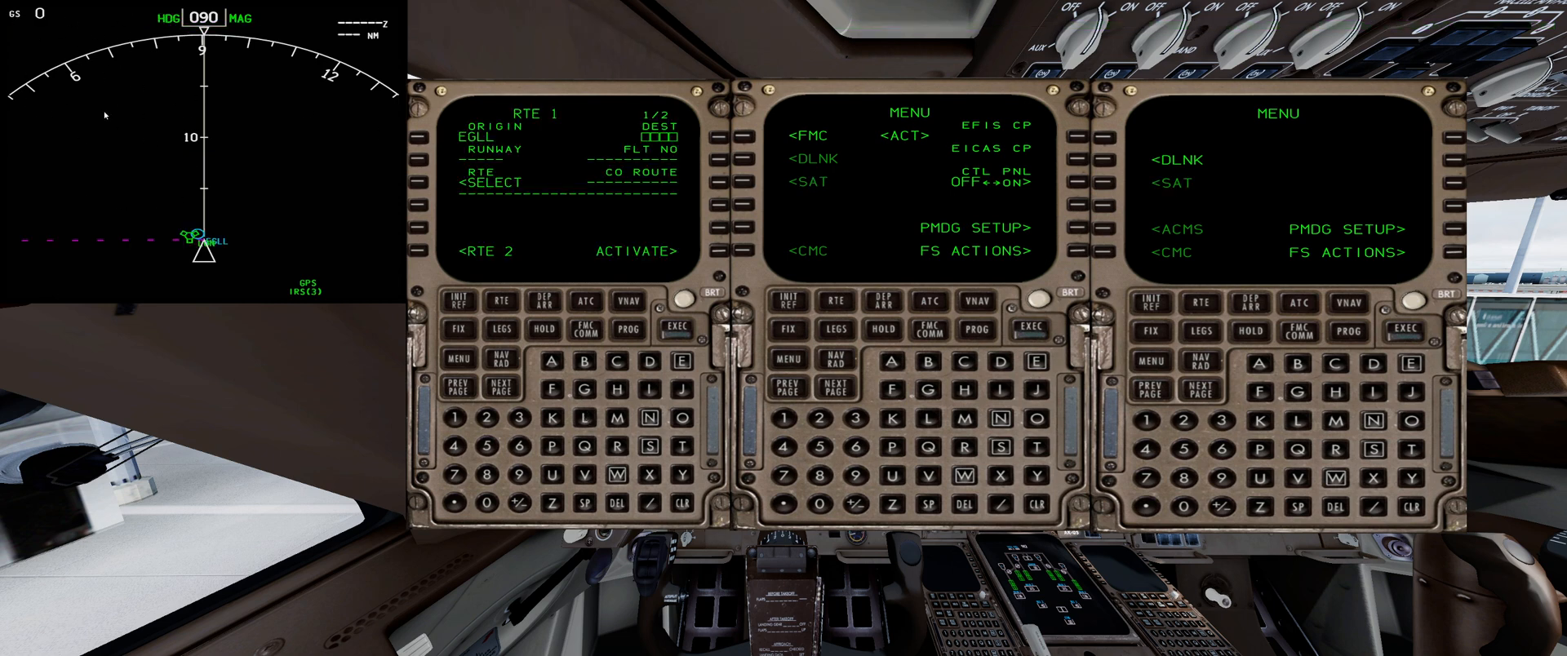
mouse_move(1210, 170)
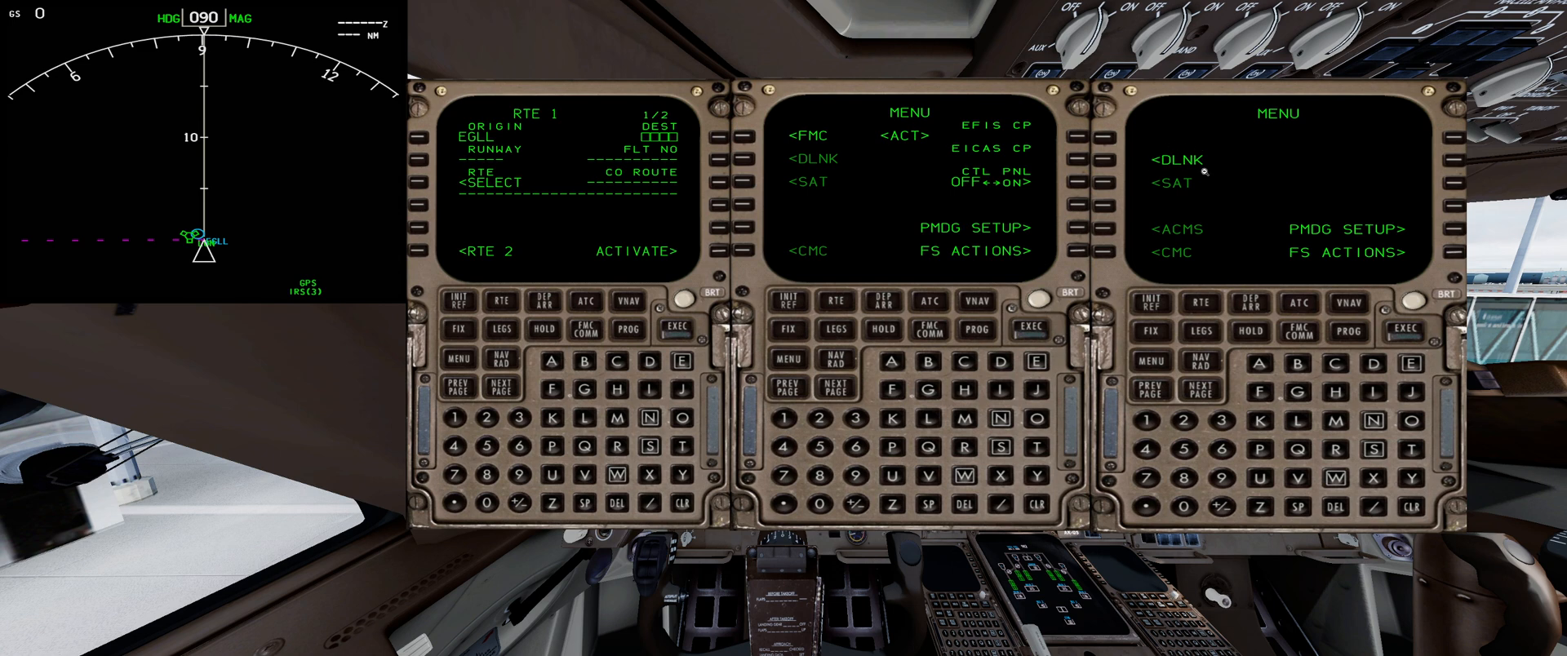
mouse_move(754, 194)
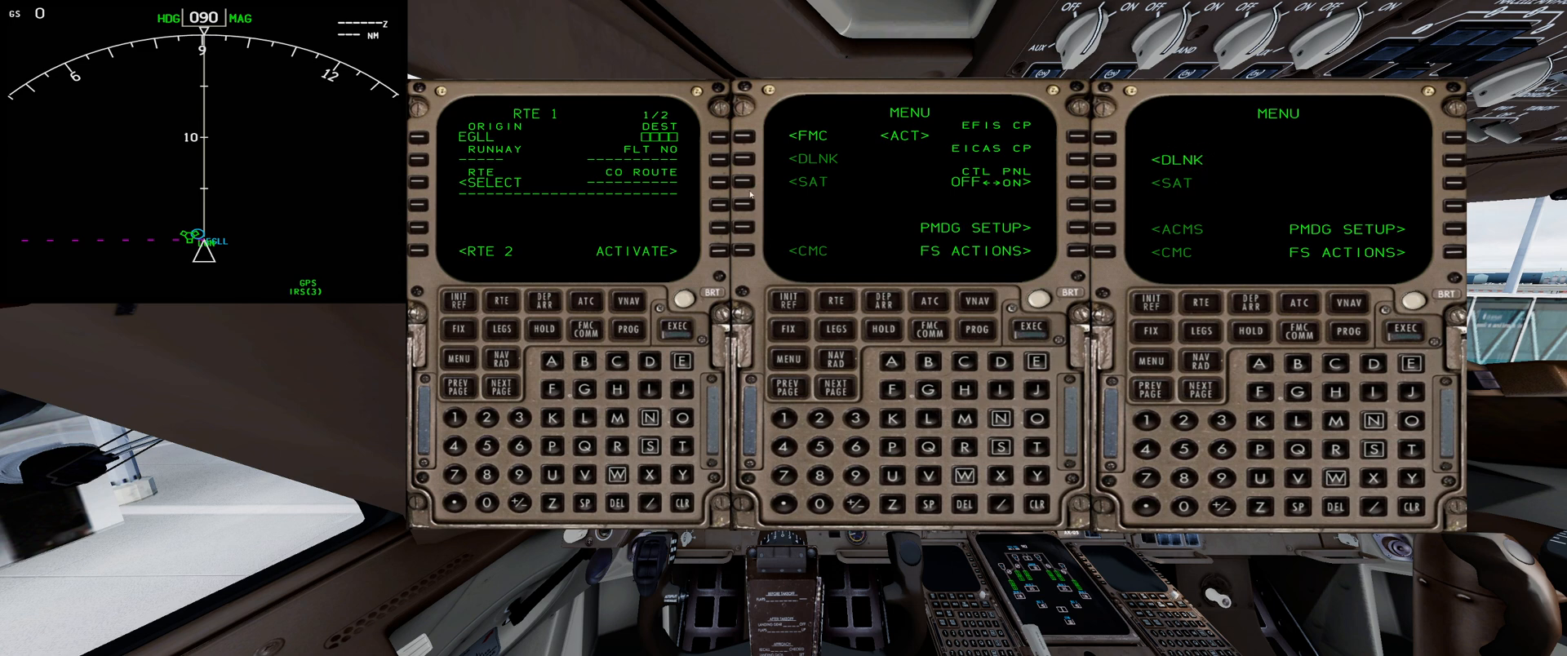
mouse_move(614, 428)
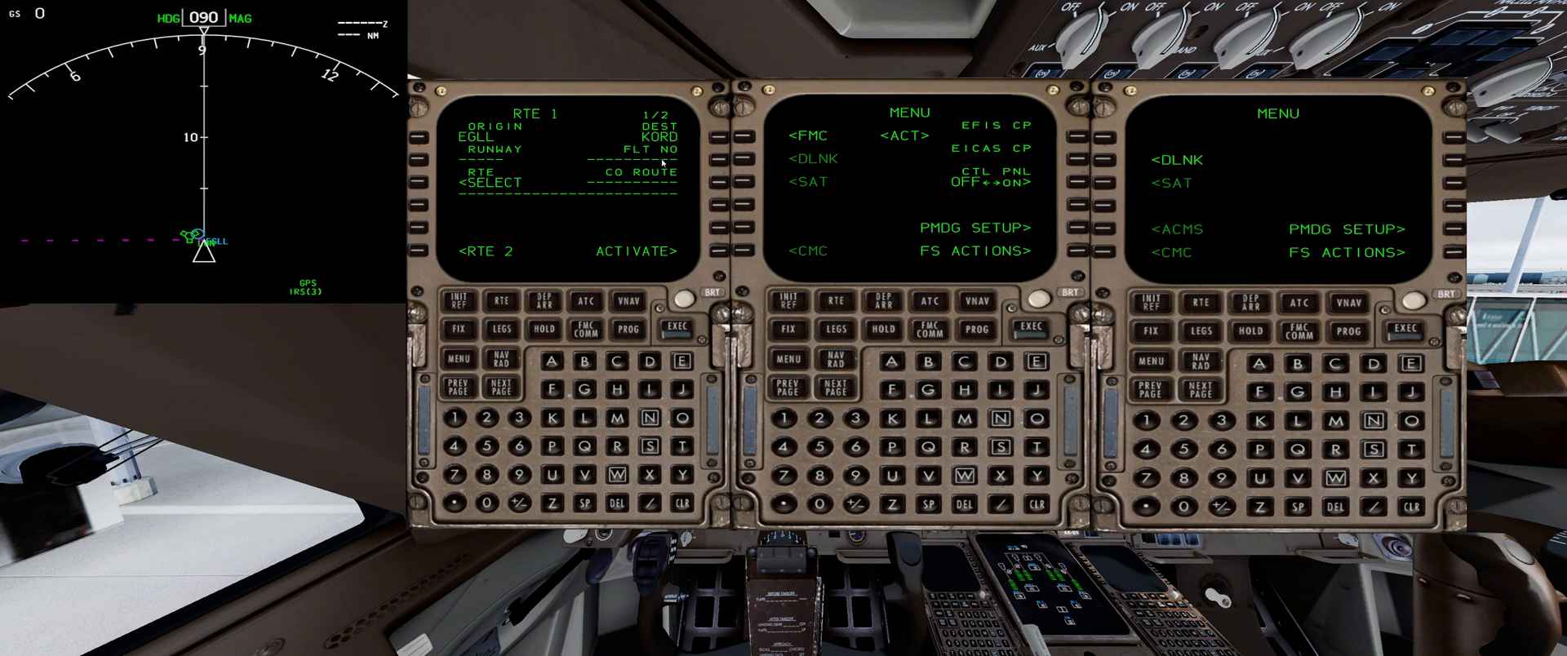
mouse_move(561, 374)
type("BAW29")
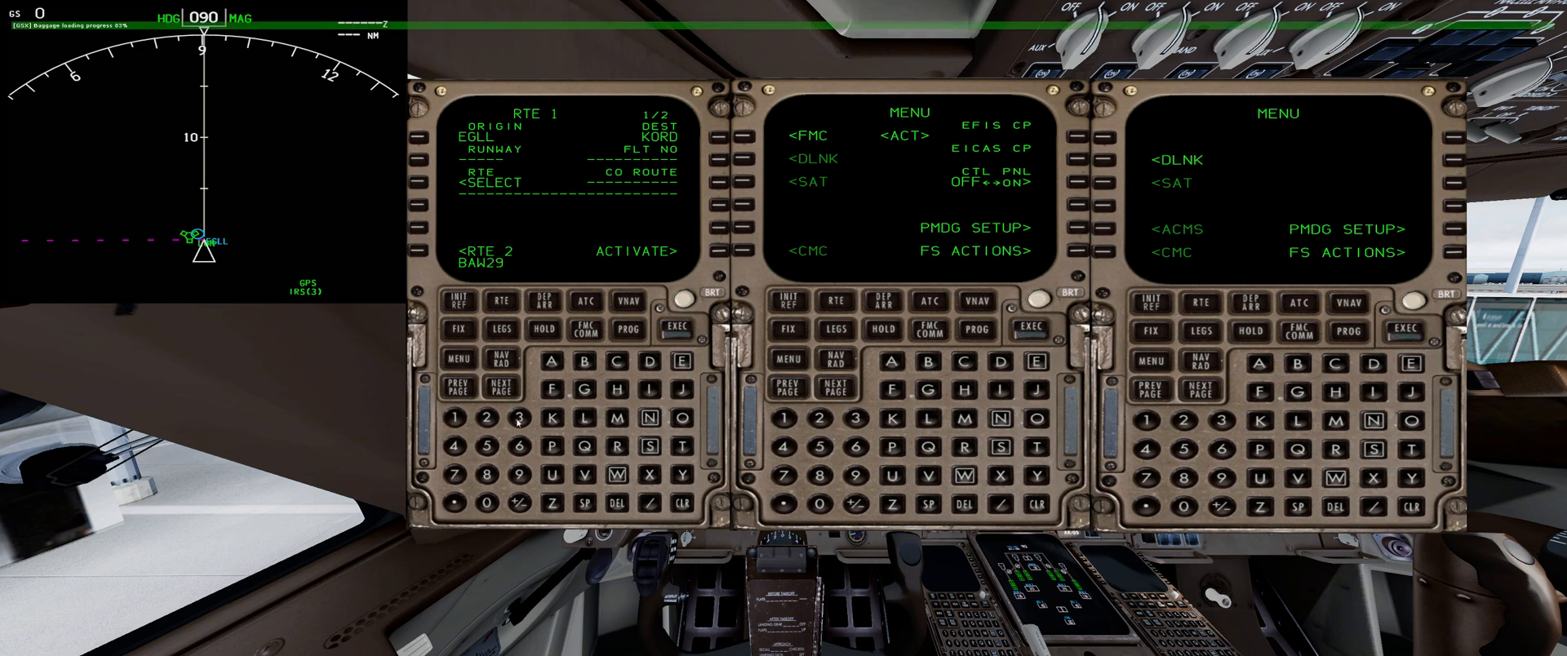
- Enter BAW29 as the flight number on the EGLL–KORD route page
left_click(718, 155)
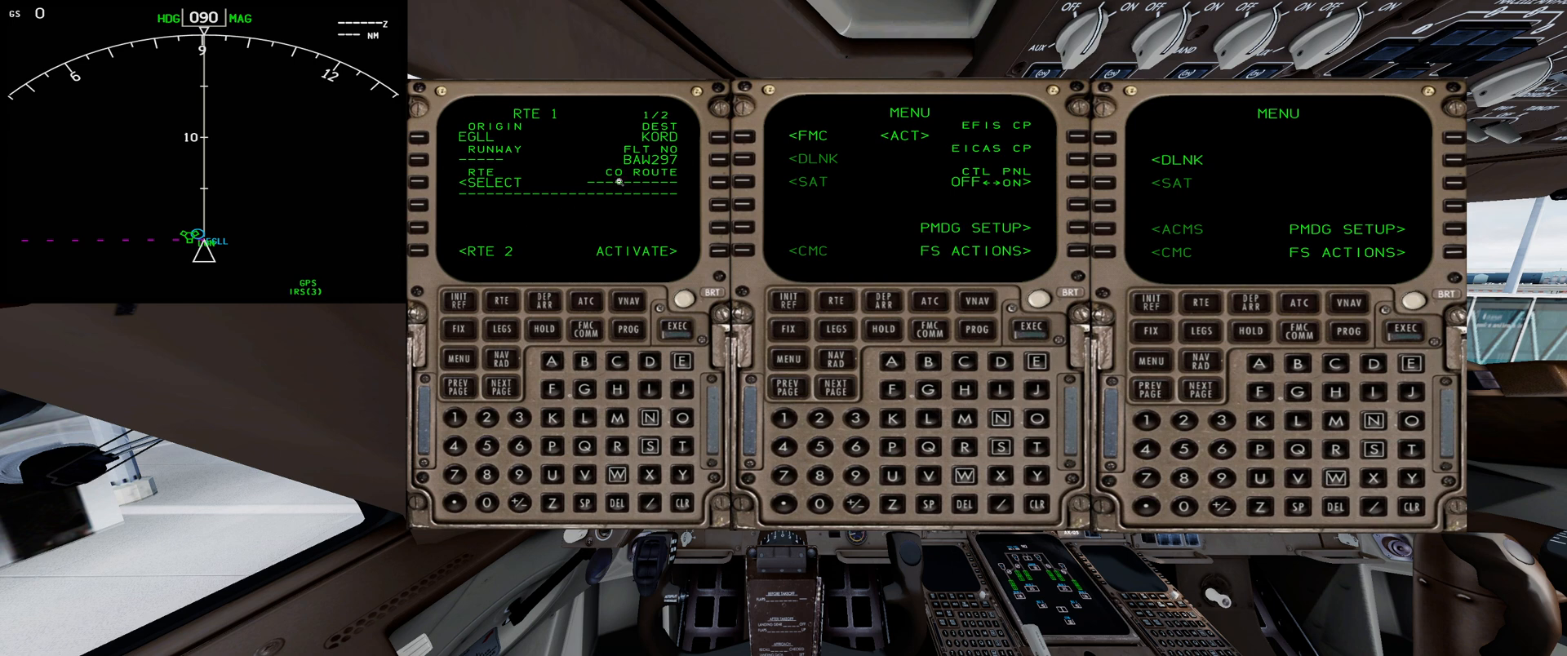
mouse_move(1361, 118)
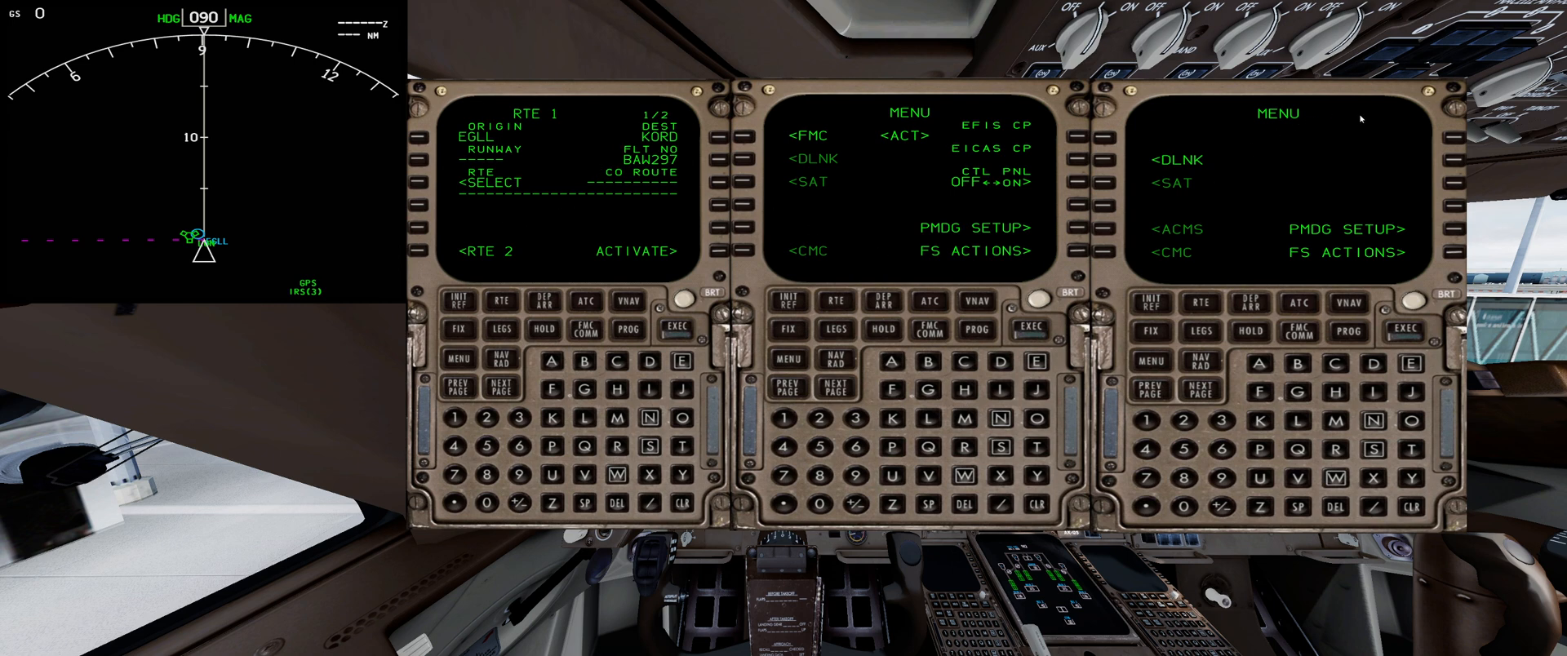
mouse_move(1111, 165)
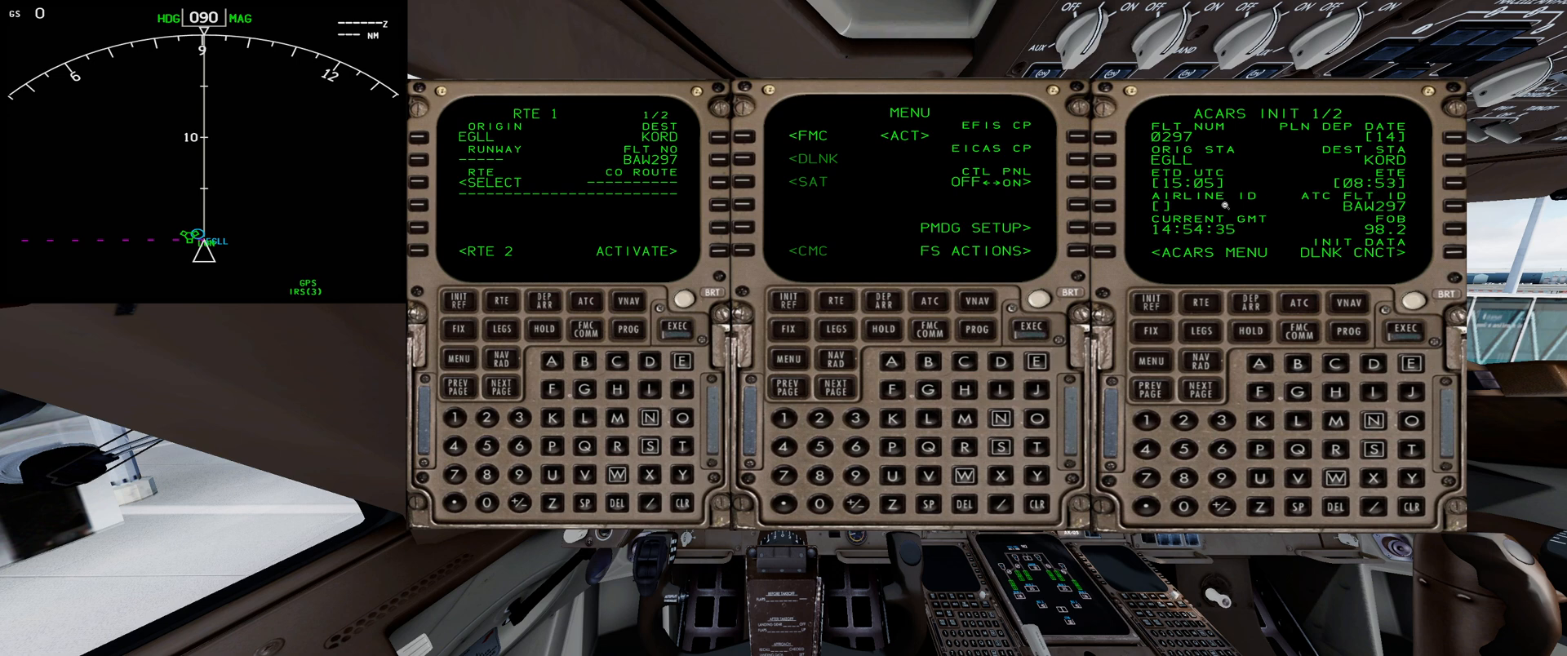
mouse_move(1264, 366)
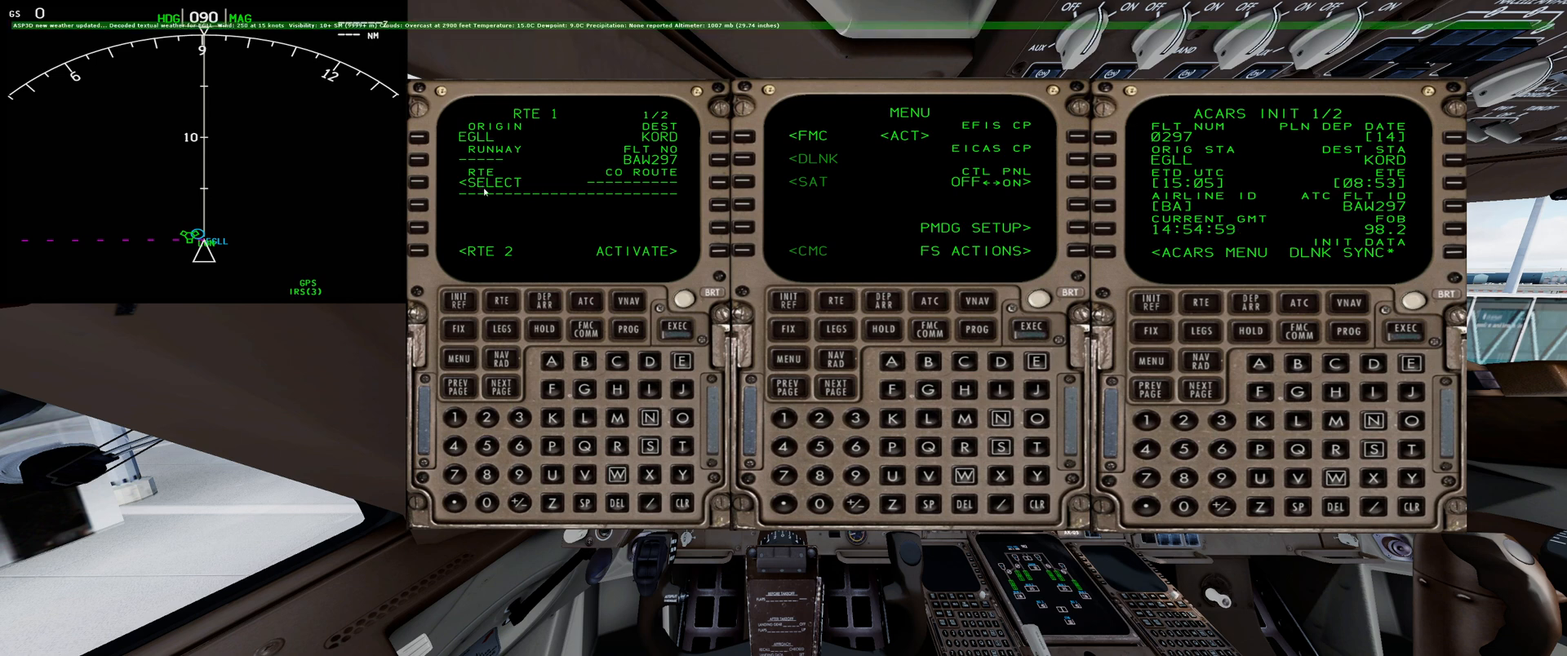
mouse_move(565, 207)
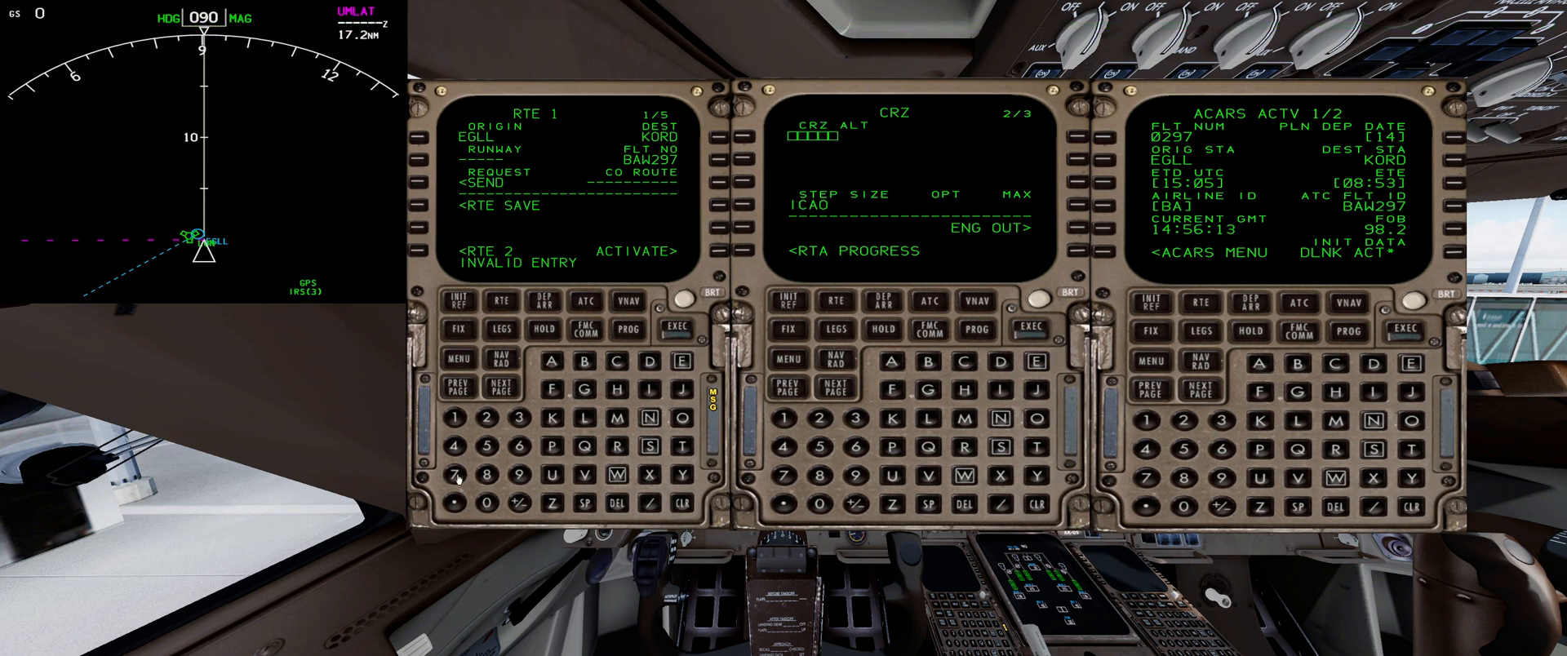
mouse_move(573, 396)
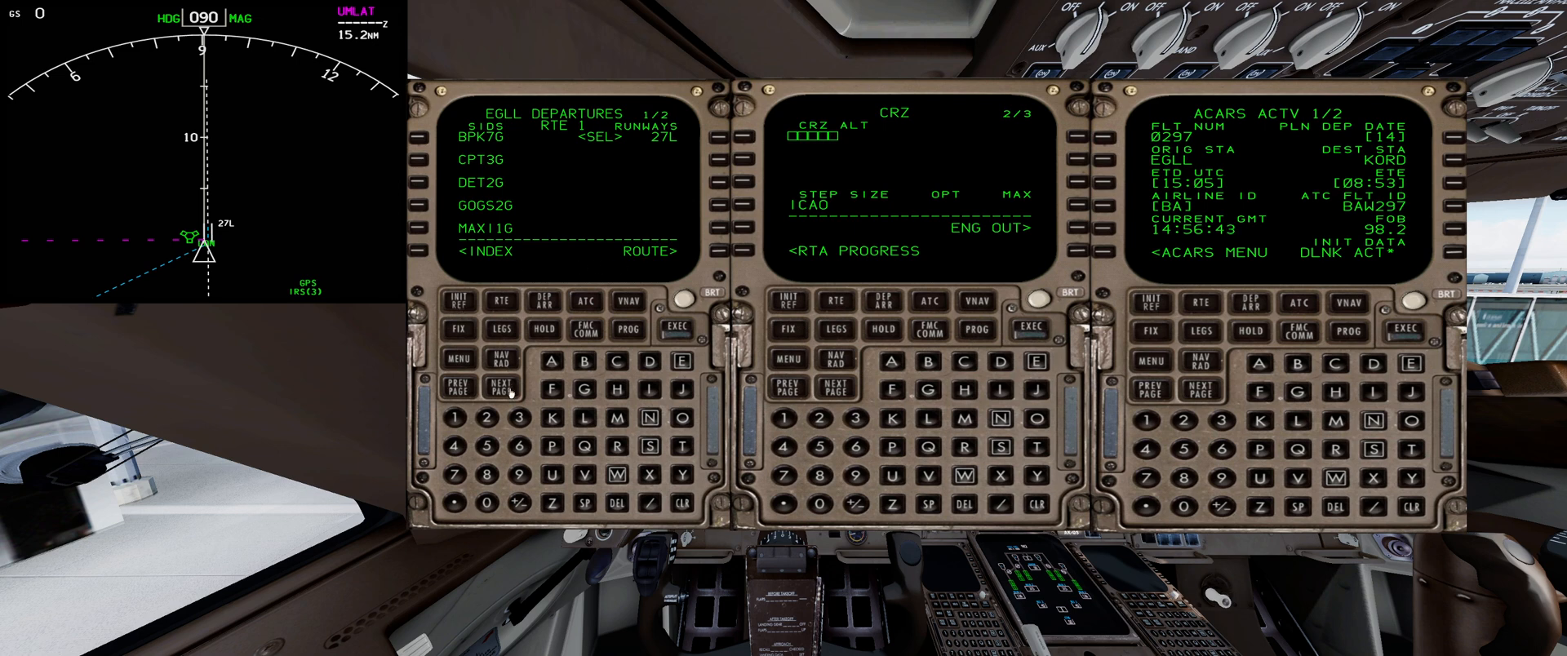
- Return to RTE 1 with runway 27L set, then bring up the KORD arrivals list
left_click(499, 387)
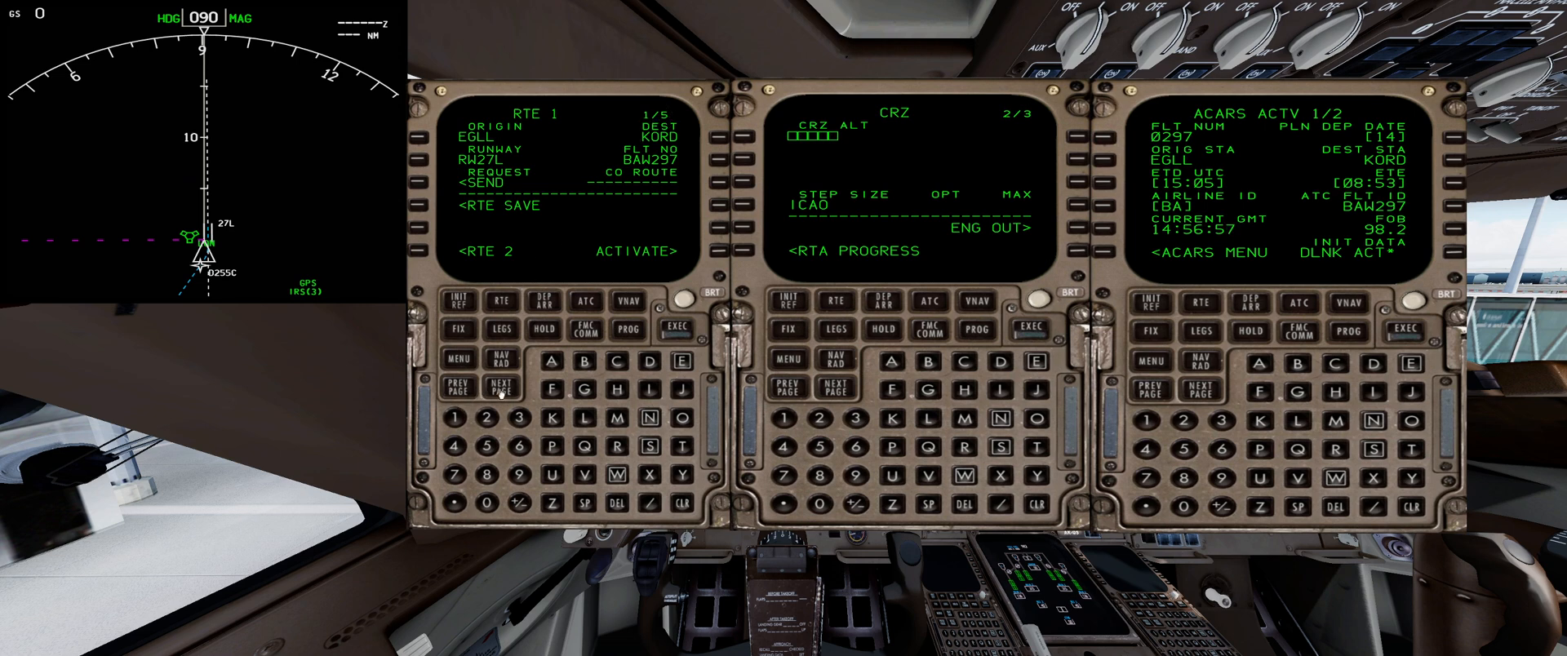
left_click(499, 385)
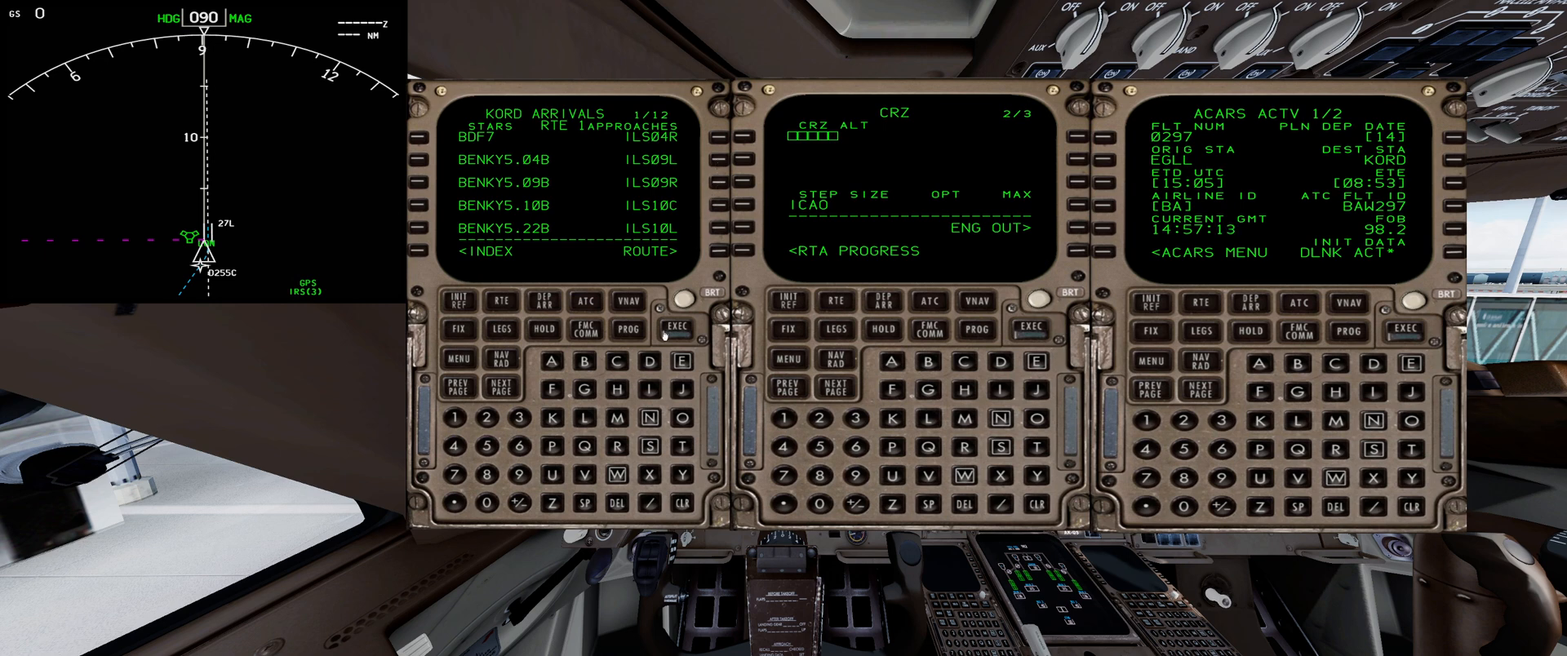
- Page through KORD arrivals and select the ILS28R approach with the WYNDE1 arrival
left_click(500, 387)
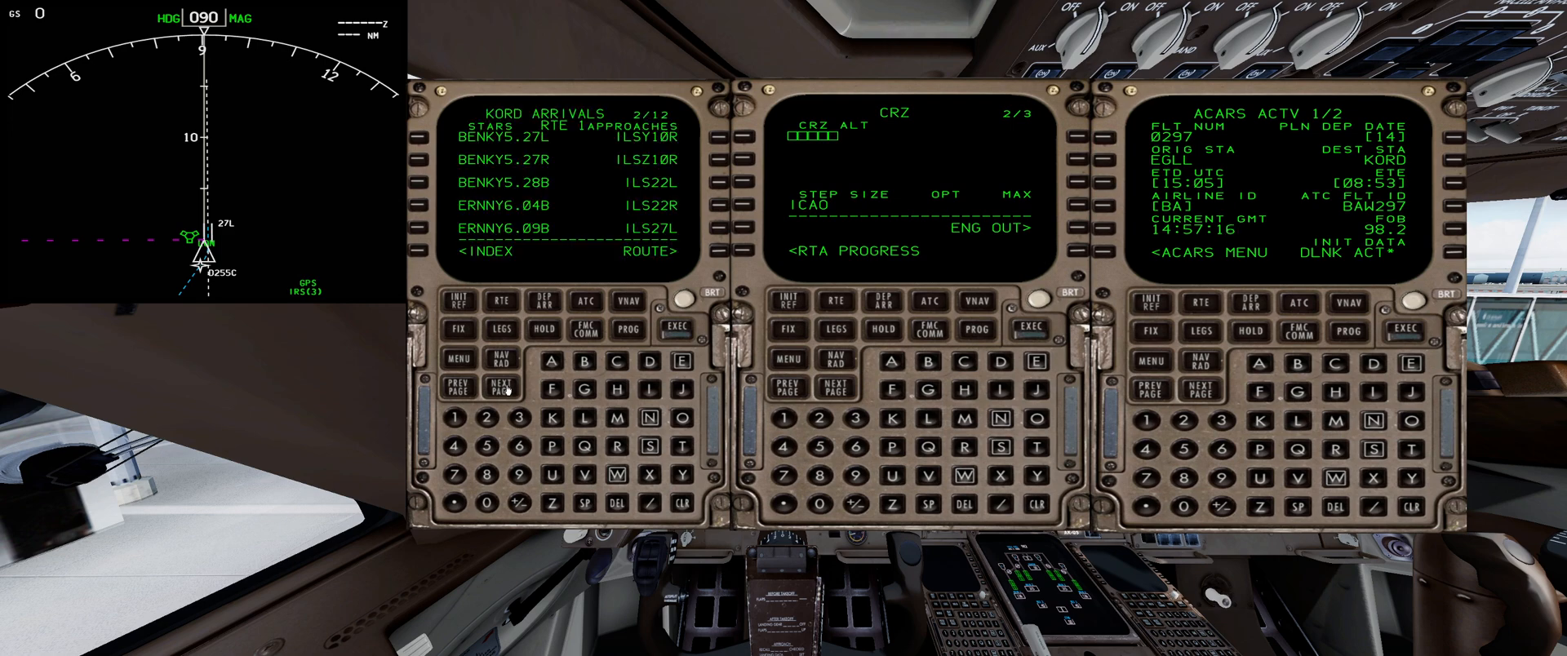
left_click(499, 386)
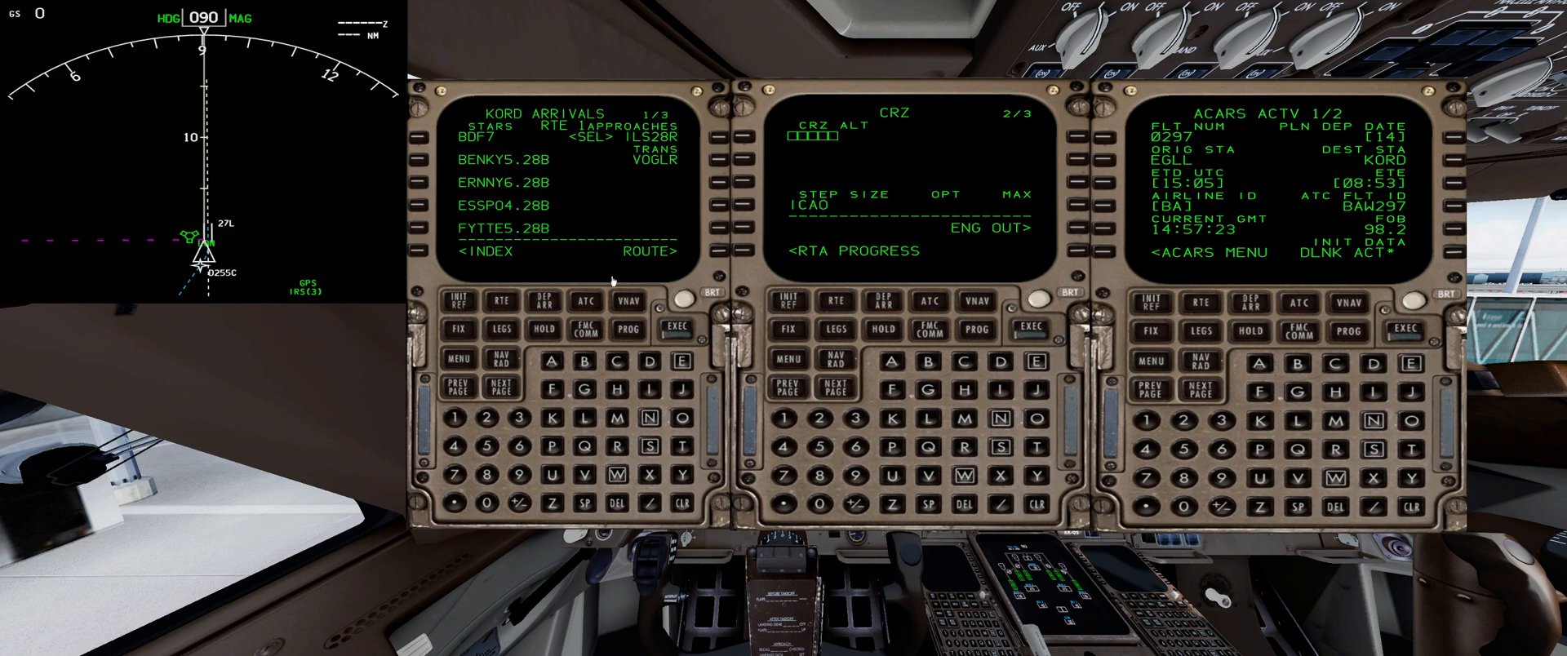
left_click(503, 389)
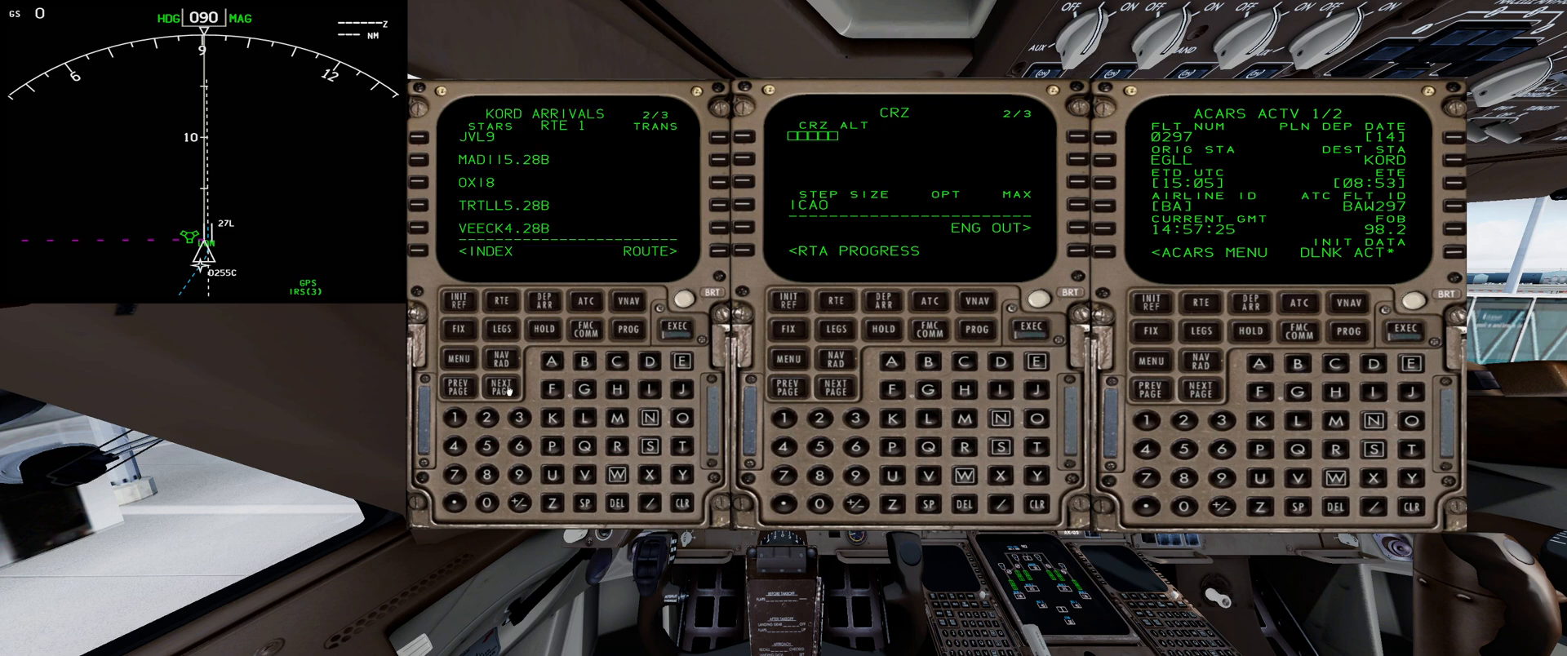
left_click(501, 386)
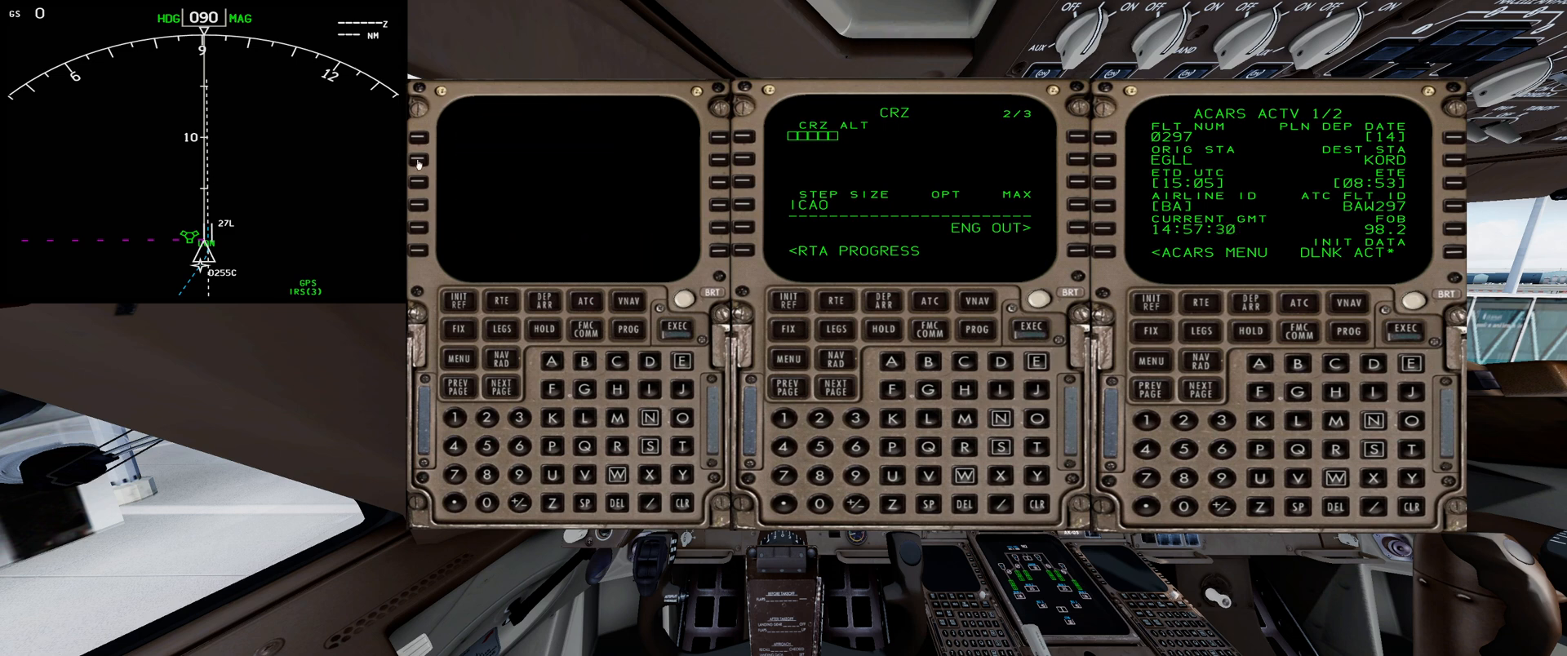
left_click(540, 300)
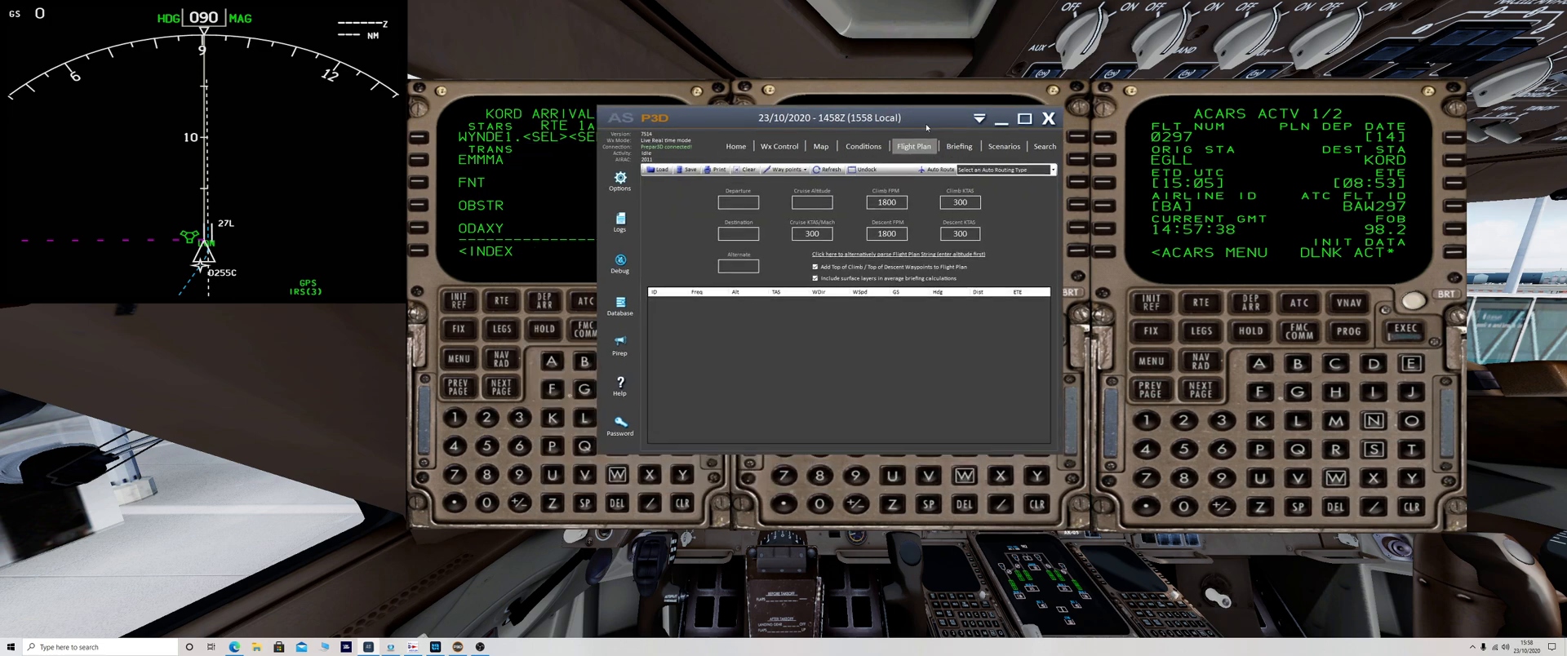
- Switch Active Sky P3D to its Flight Plan page with cruise and descent winds
left_click(1048, 117)
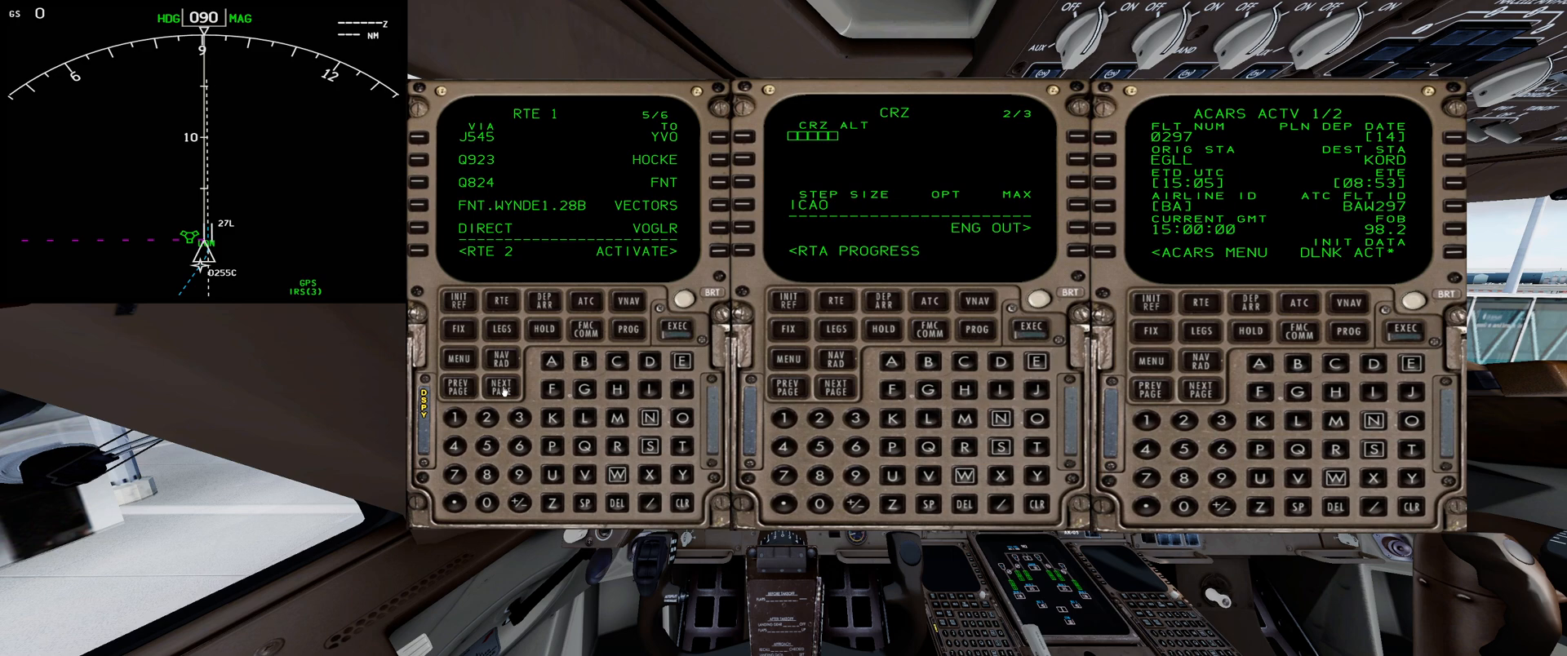
- Check the last RTE 1 page, then activate and execute the route
left_click(505, 385)
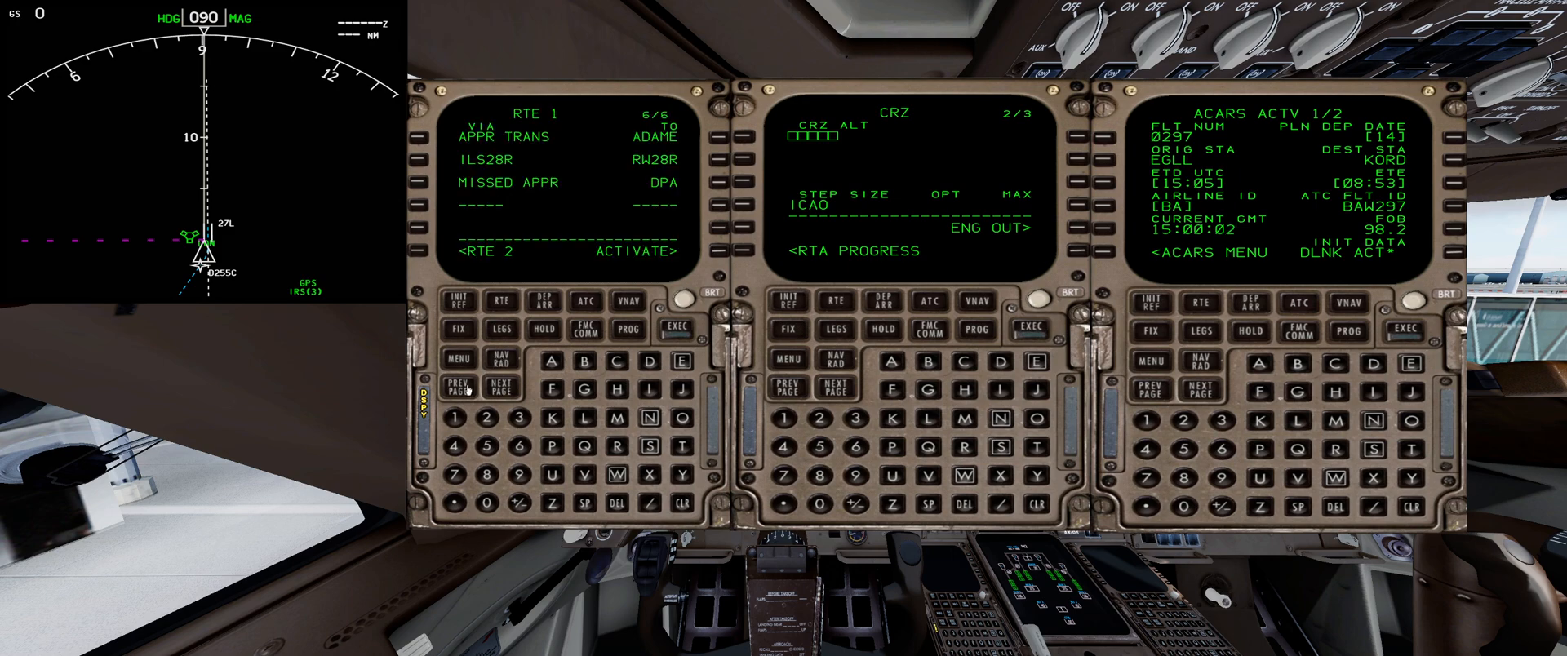
left_click(460, 385)
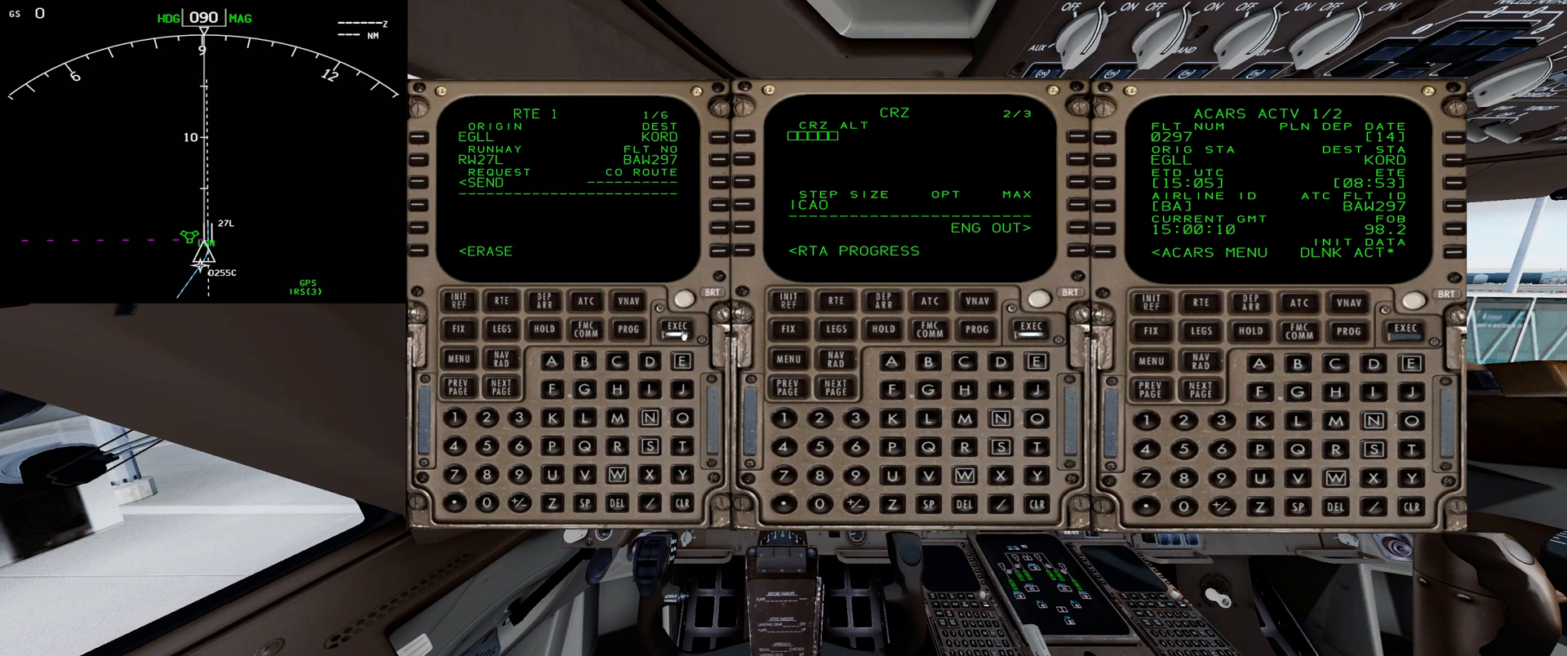
left_click(679, 328)
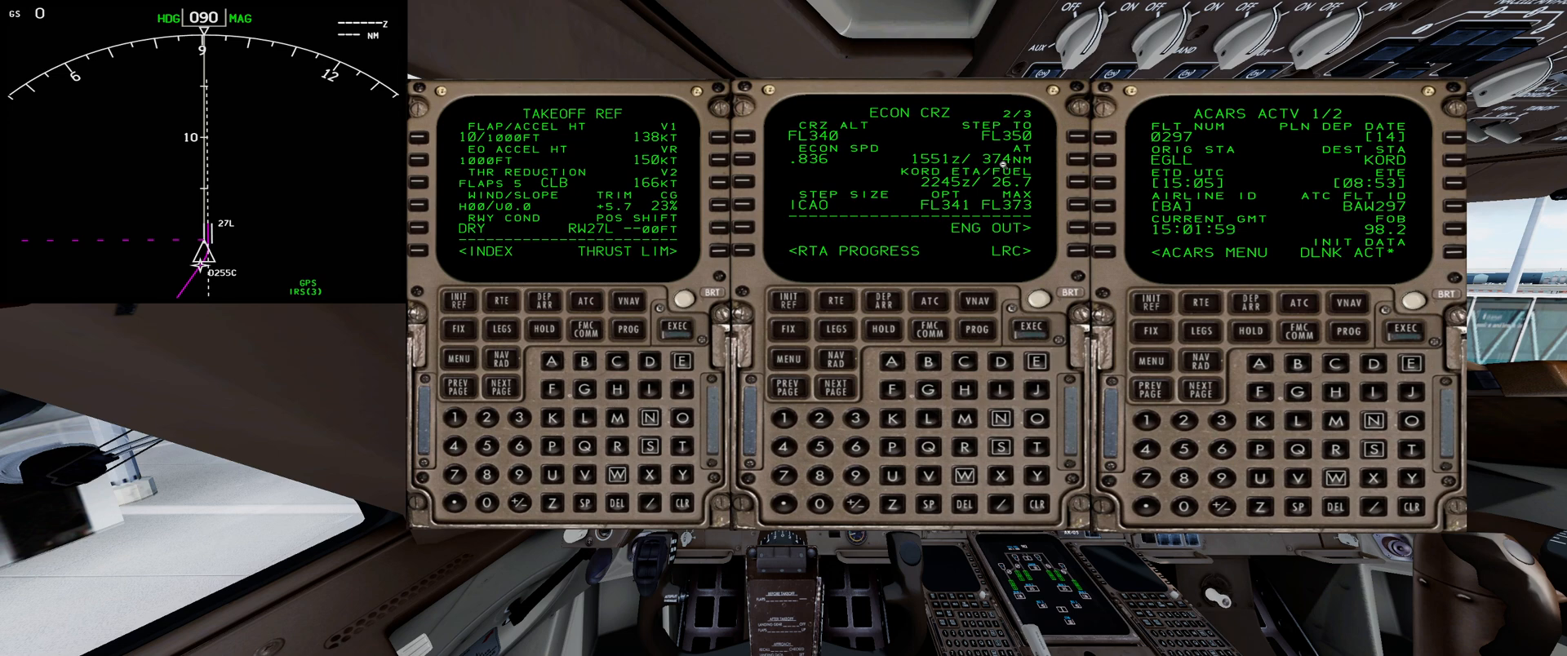
mouse_move(501, 325)
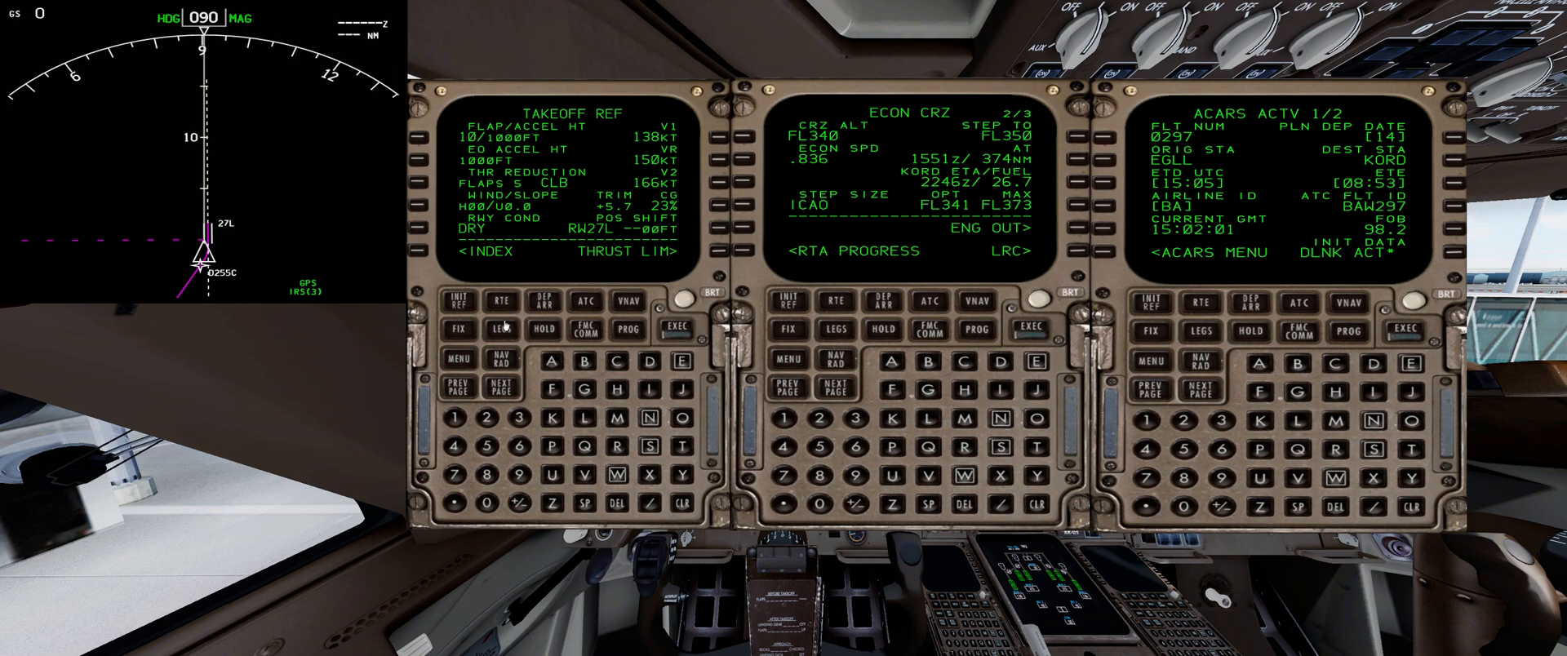
- From the active route data page, request the route wind uplink
left_click(503, 299)
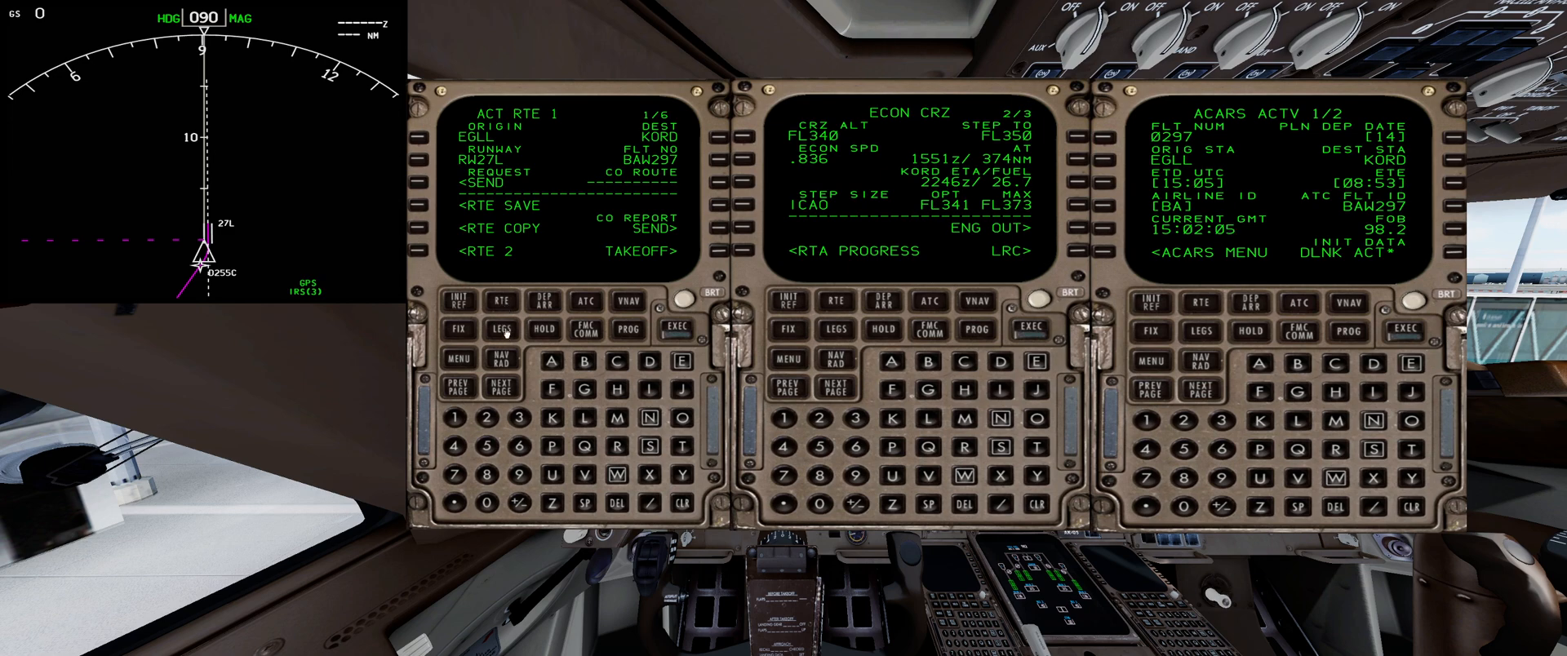
left_click(499, 326)
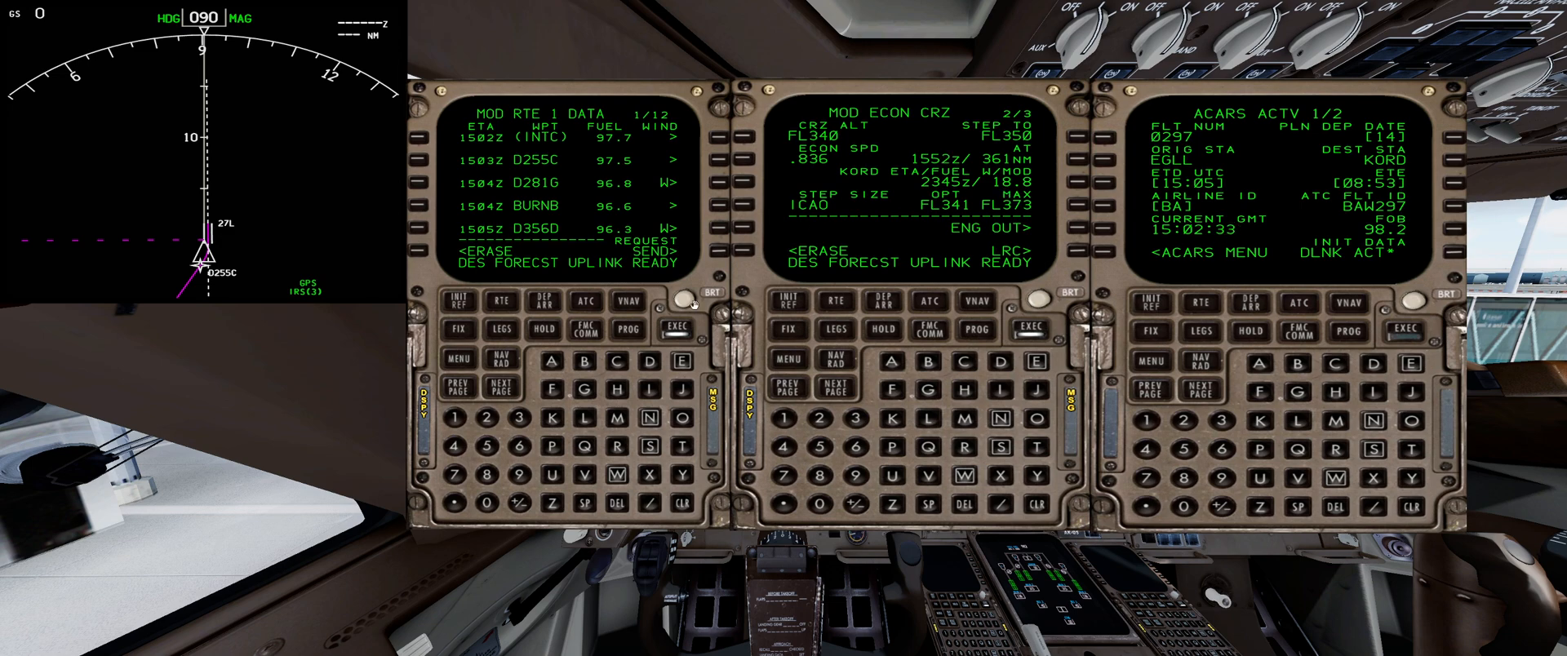
- Execute the uplinked route winds so RTE 1 data becomes active
left_click(675, 328)
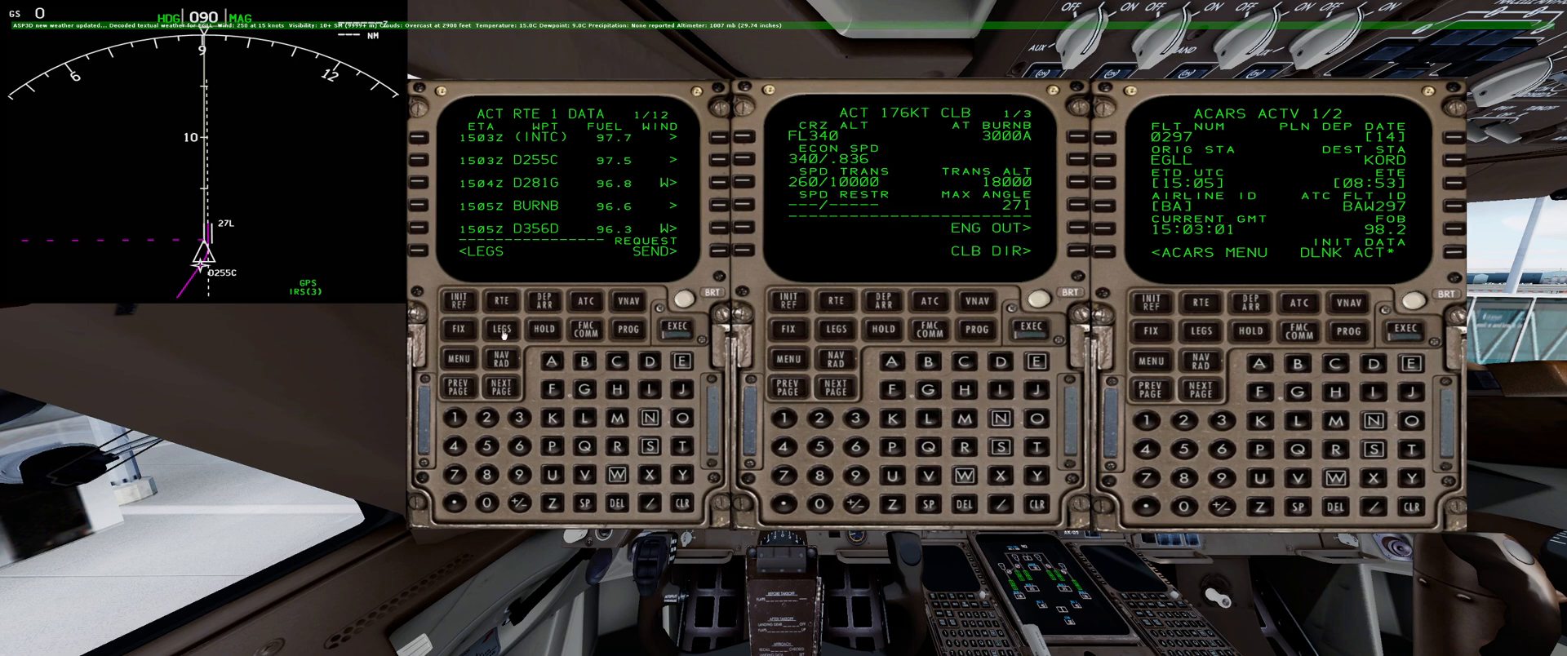
- Show the active RTE 1 LEGS page listing waypoints and altitude constraints
left_click(499, 328)
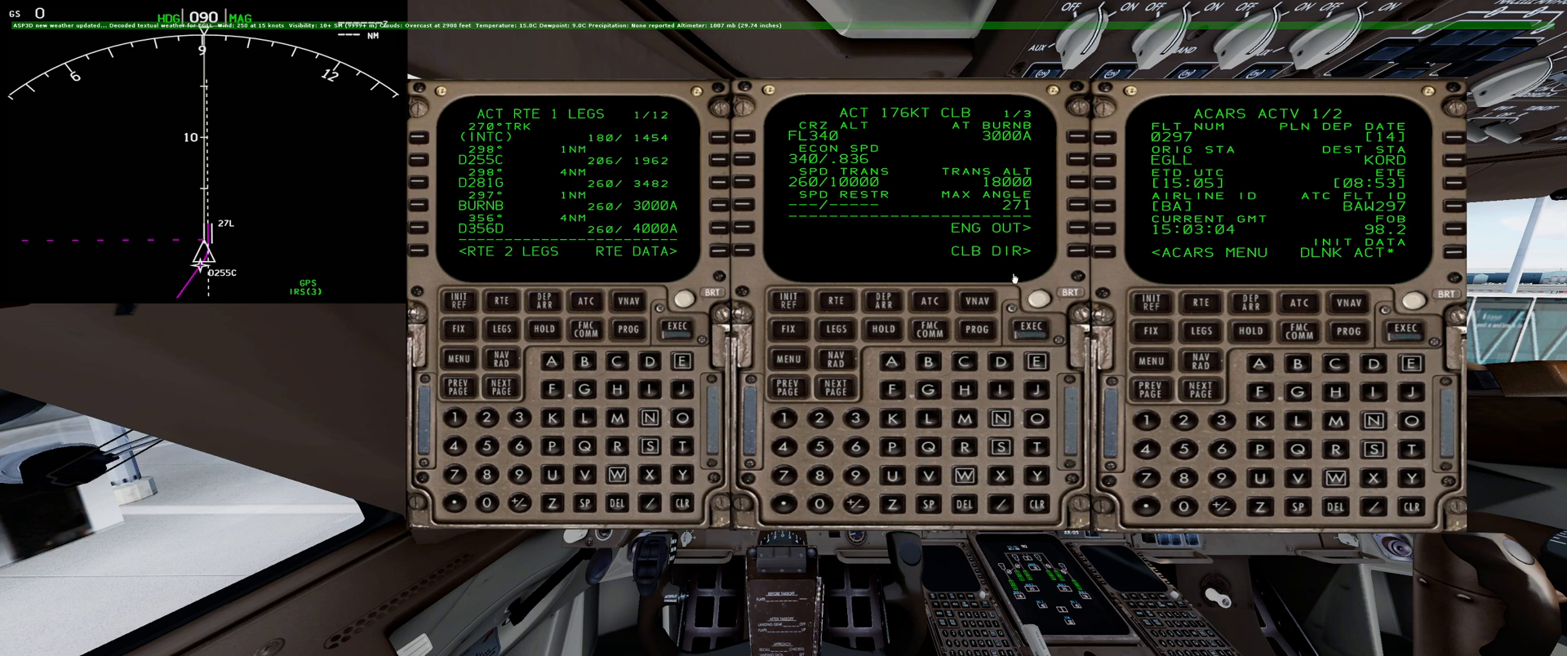
mouse_move(999, 273)
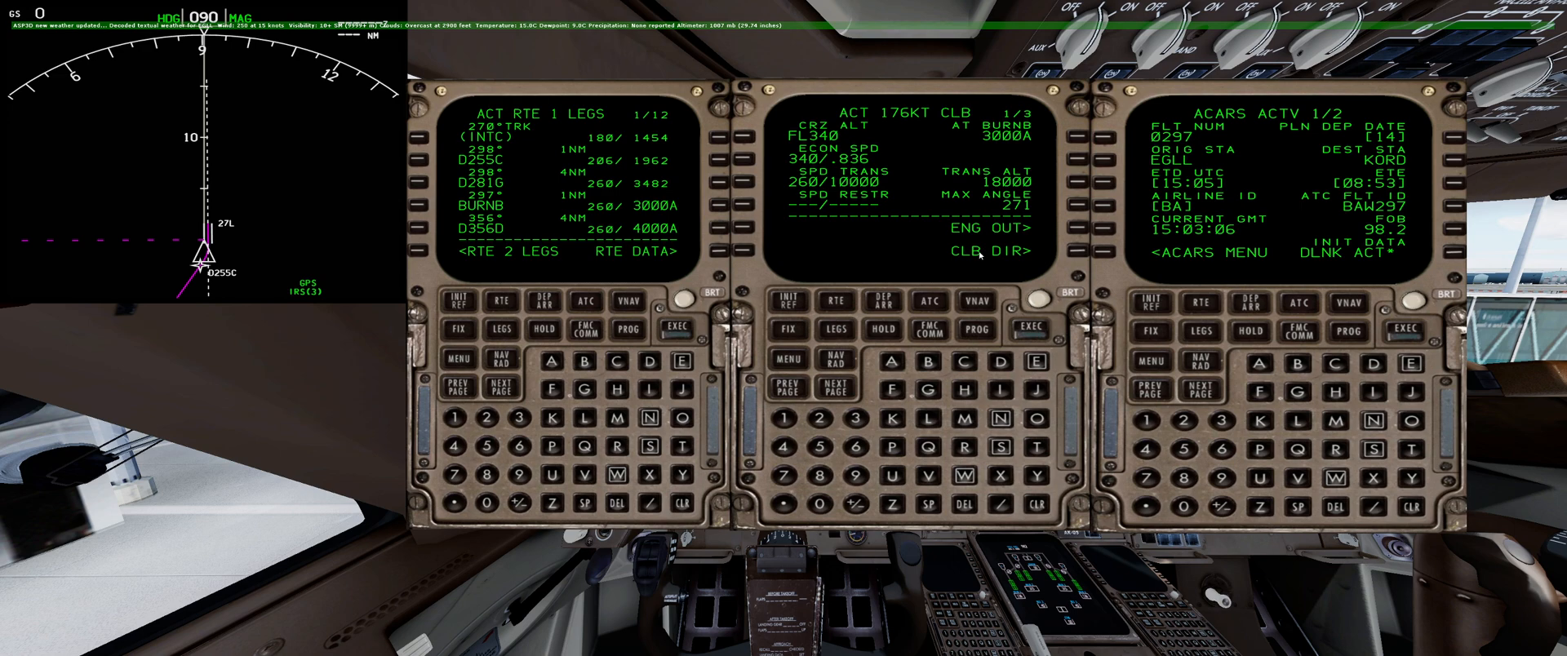